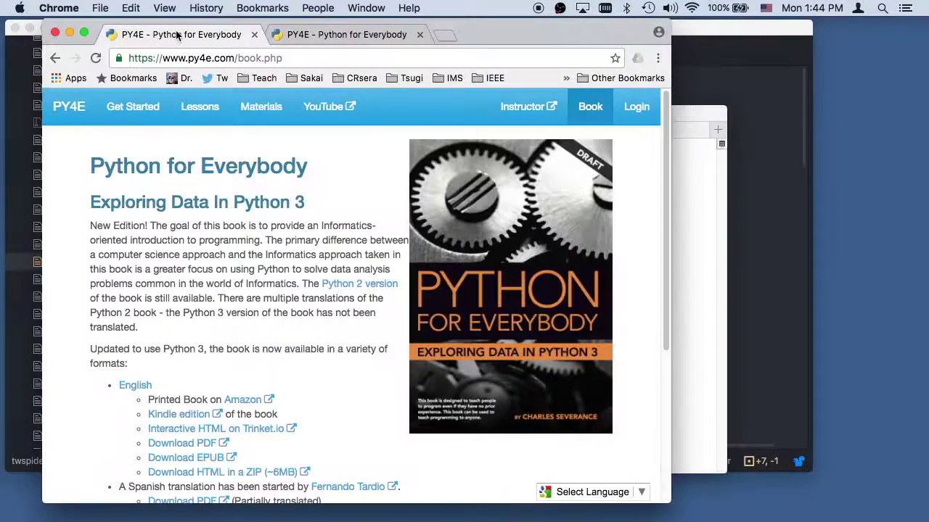
mouse_move(167, 35)
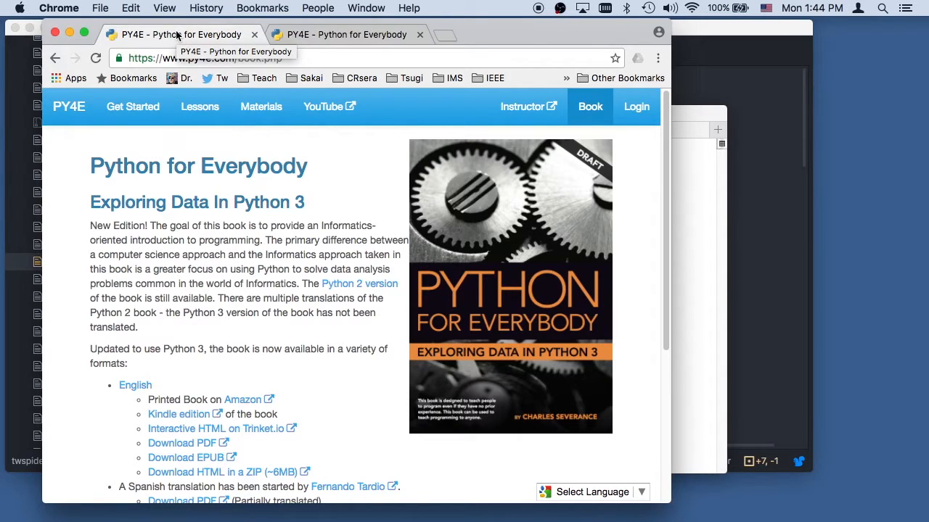
Step: Review twspider.py's twurl, json and ssl imports, the TWITTER_URL and the spider.sqlite connection
click(261, 107)
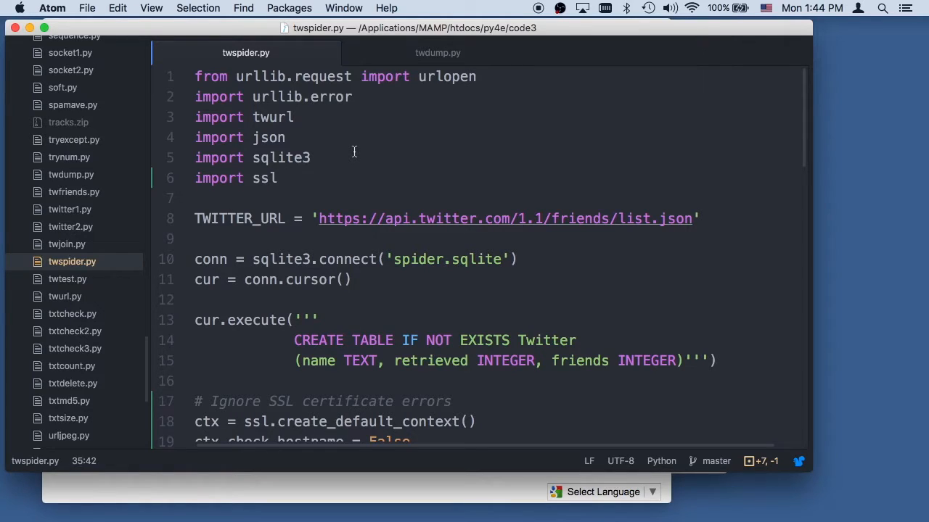
mouse_move(360, 150)
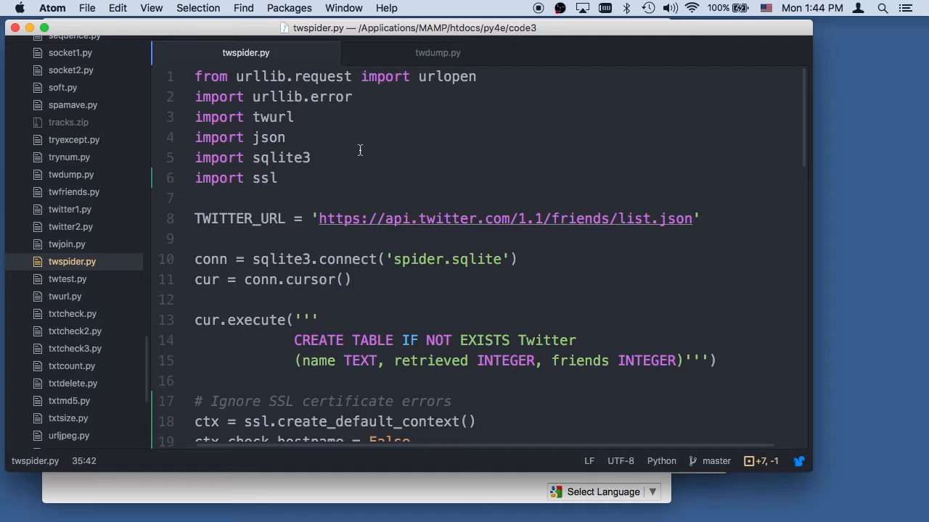
double_click(211, 75)
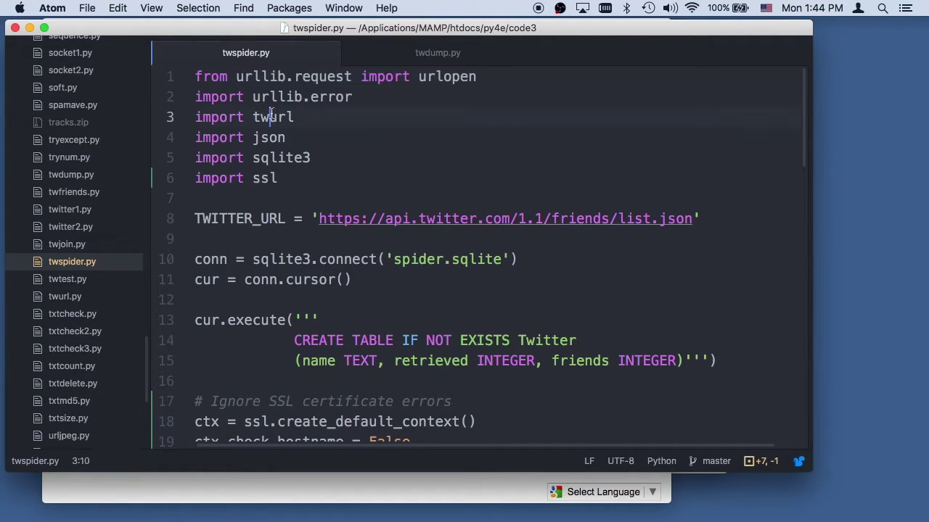
double_click(273, 116)
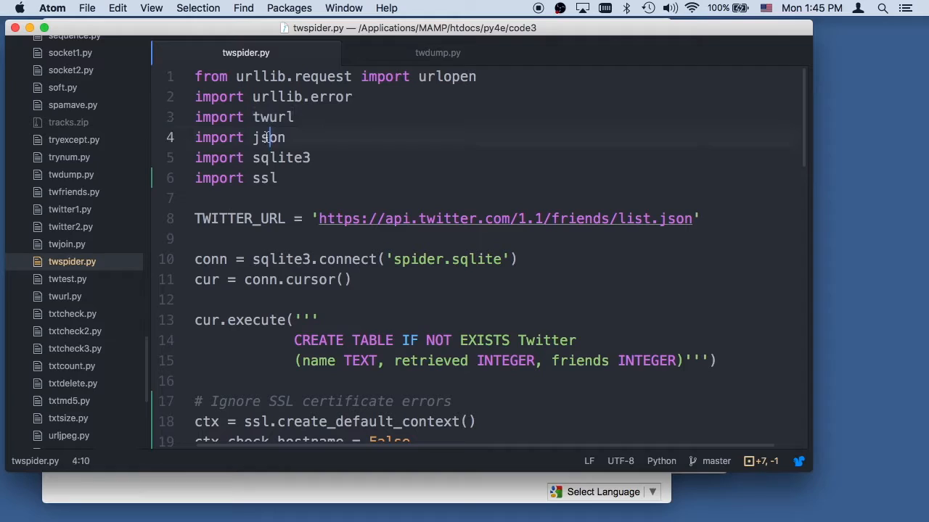
double_click(280, 156)
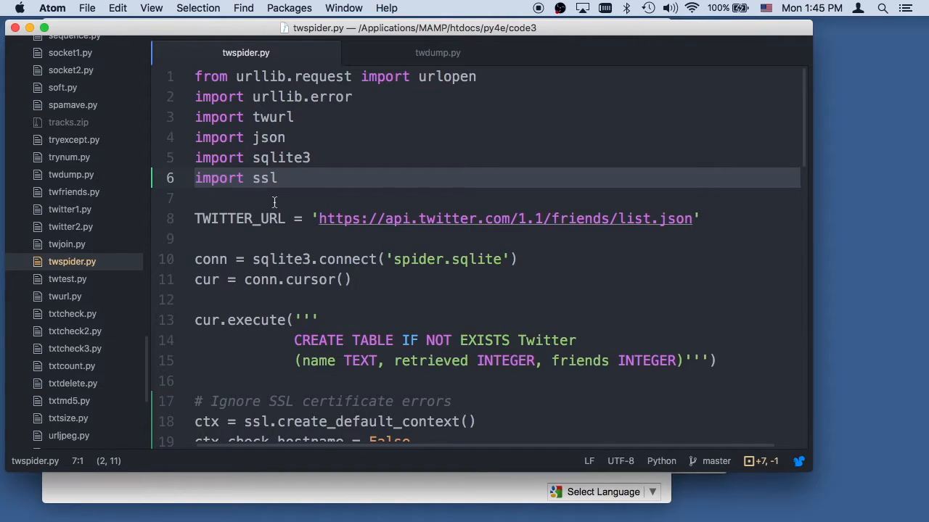
mouse_move(323, 232)
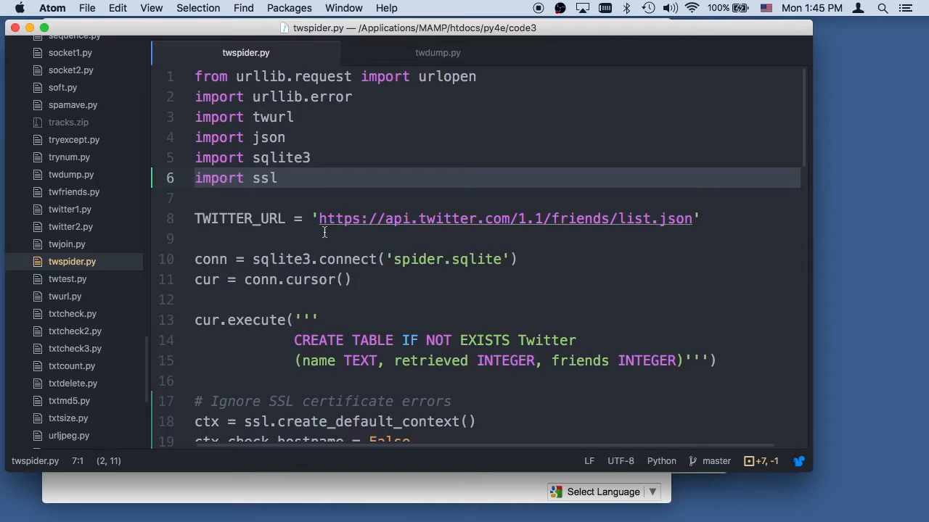
click(299, 218)
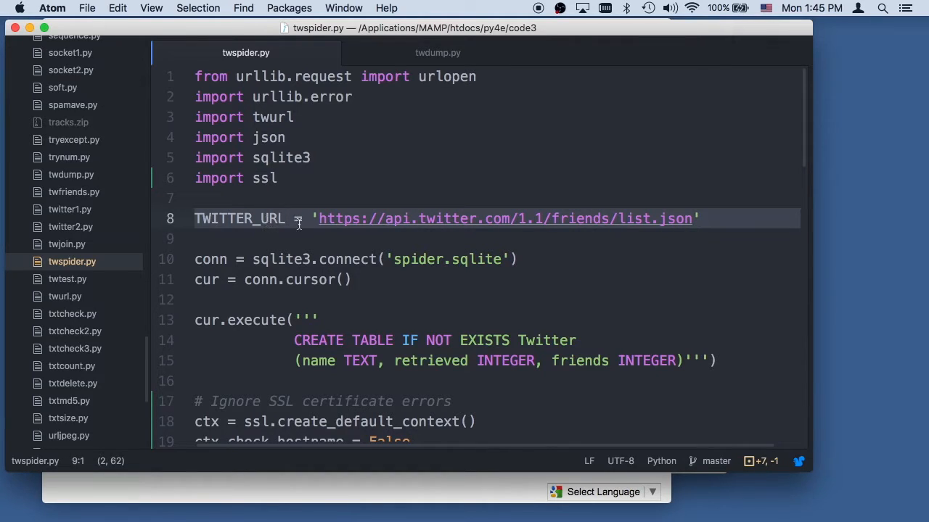
click(435, 258)
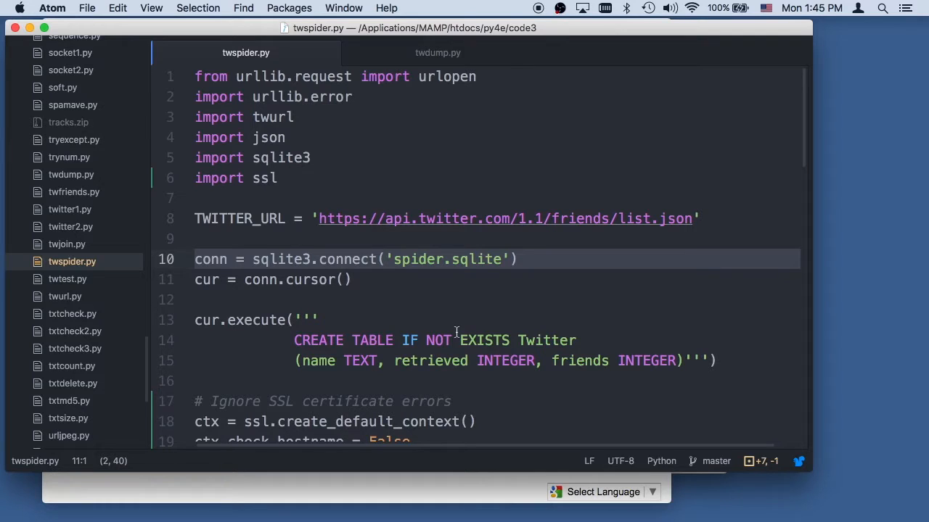
mouse_move(563, 367)
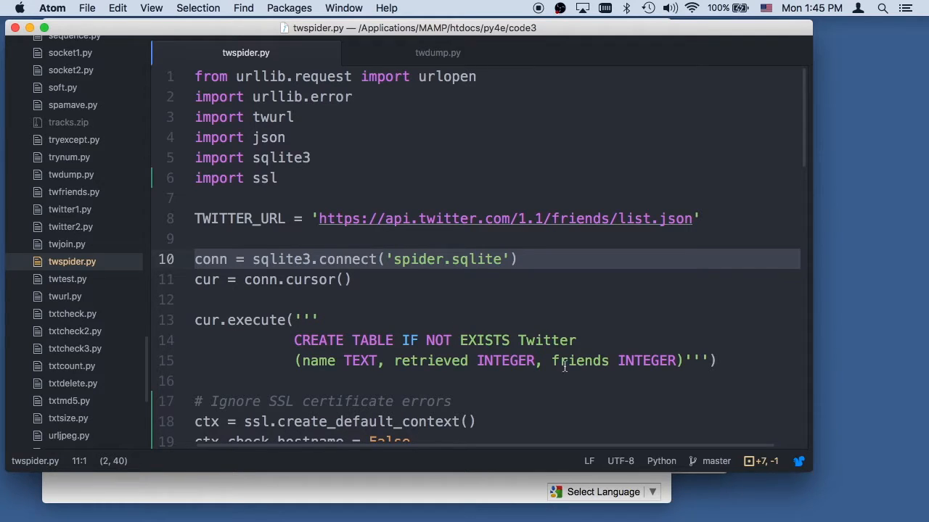
Step: Review the query that picks the name of an unretrieved account from the Twitter table
scroll(down, 3)
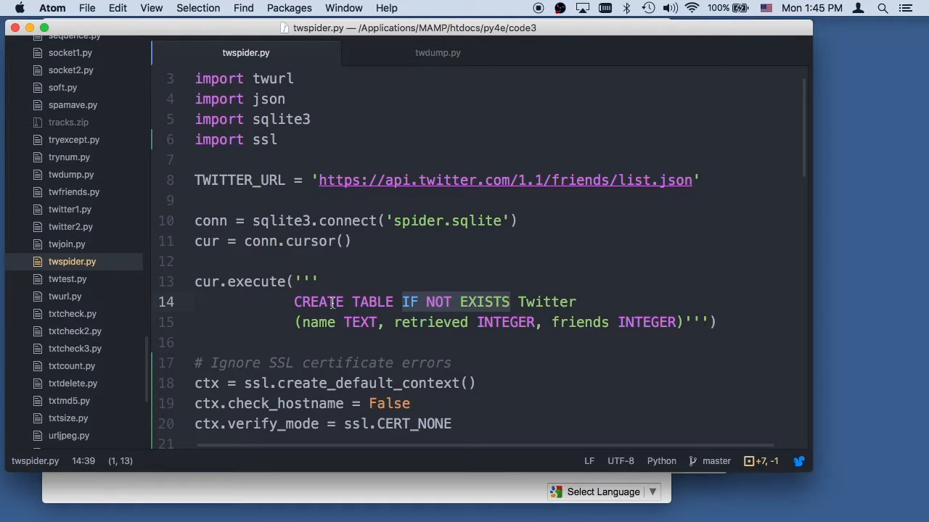
mouse_move(415, 232)
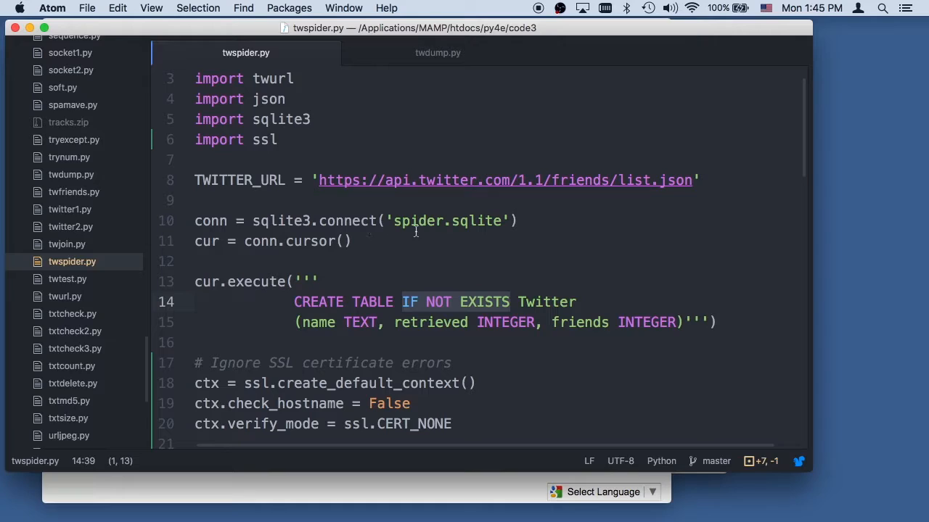
mouse_move(326, 318)
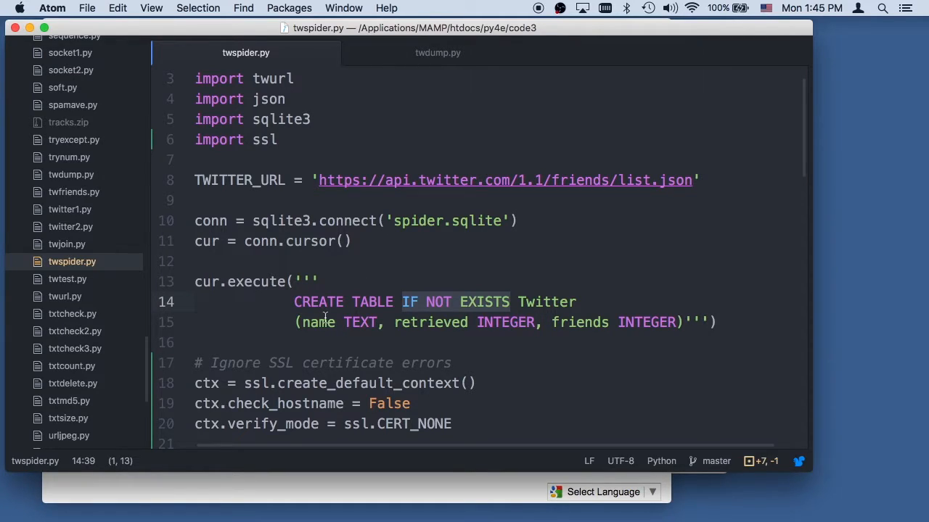
mouse_move(451, 211)
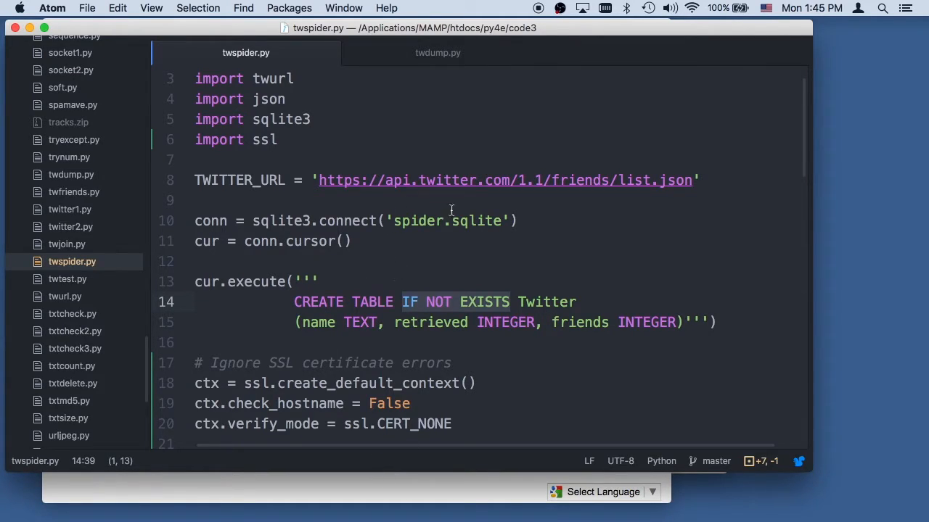
mouse_move(347, 324)
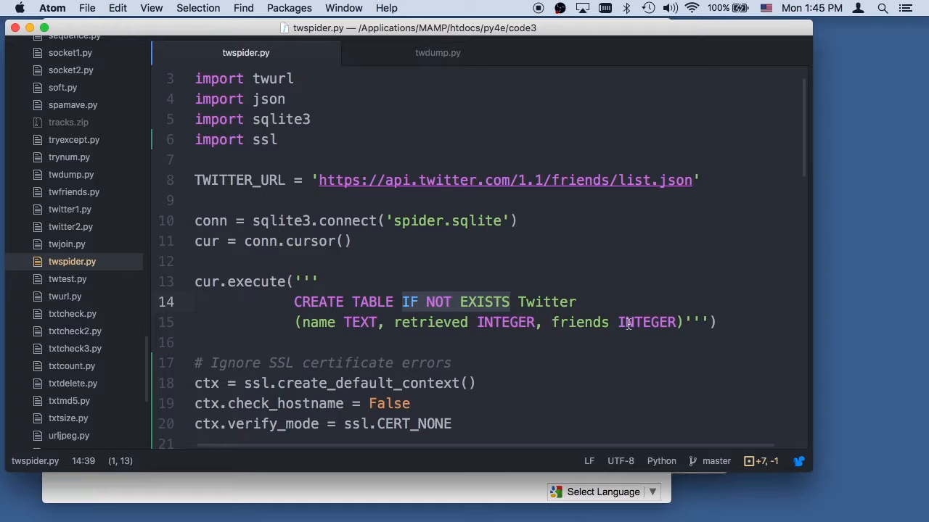
scroll(down, 3)
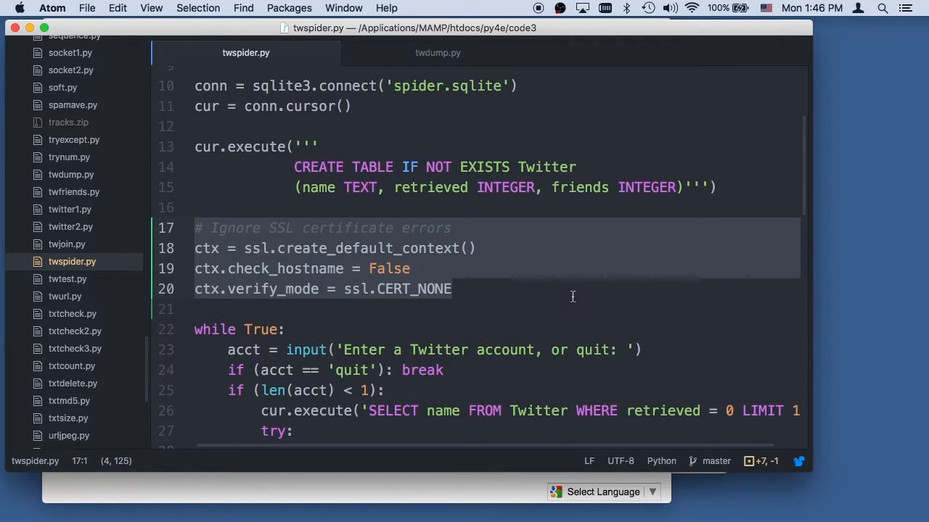
scroll(down, 3)
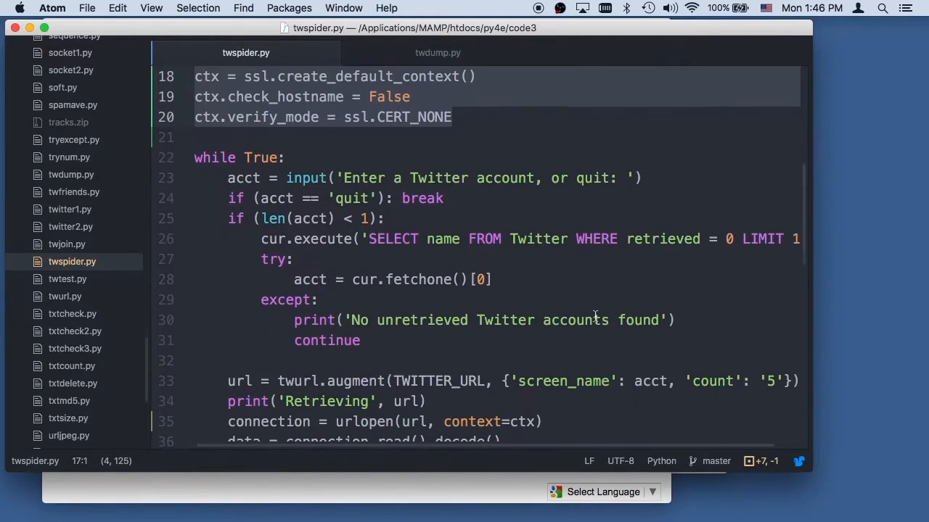
scroll(down, 3)
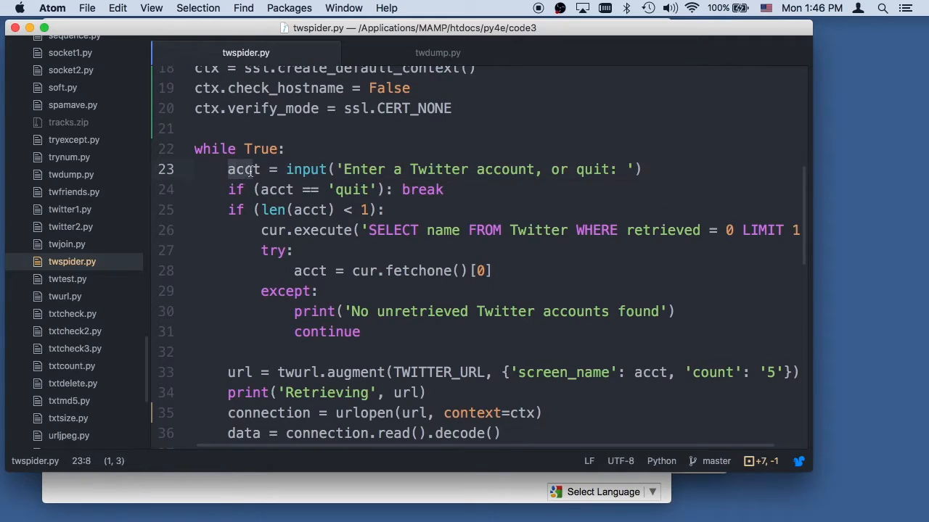
click(296, 188)
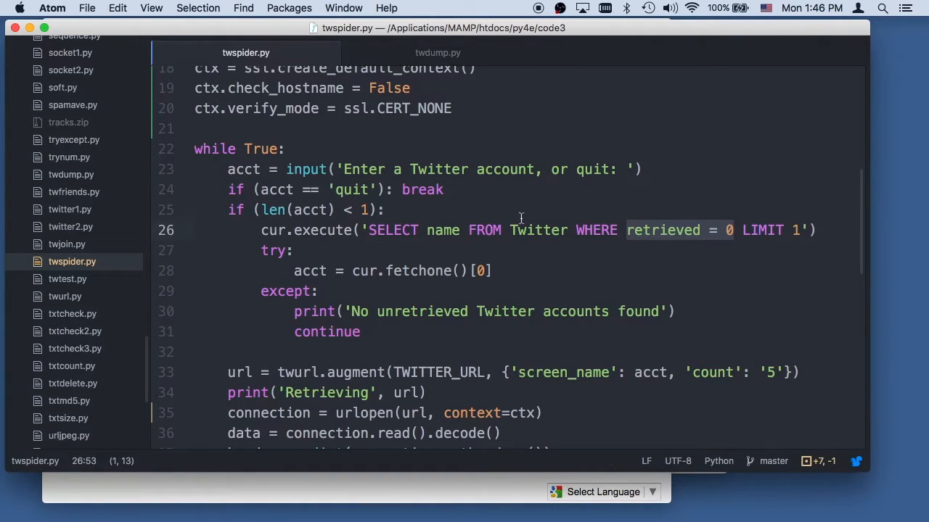
mouse_move(343, 250)
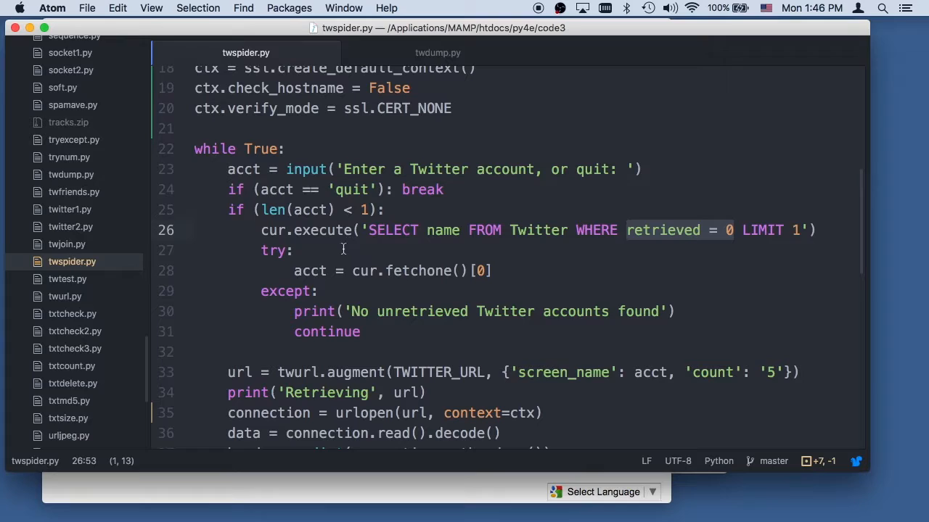
mouse_move(263, 210)
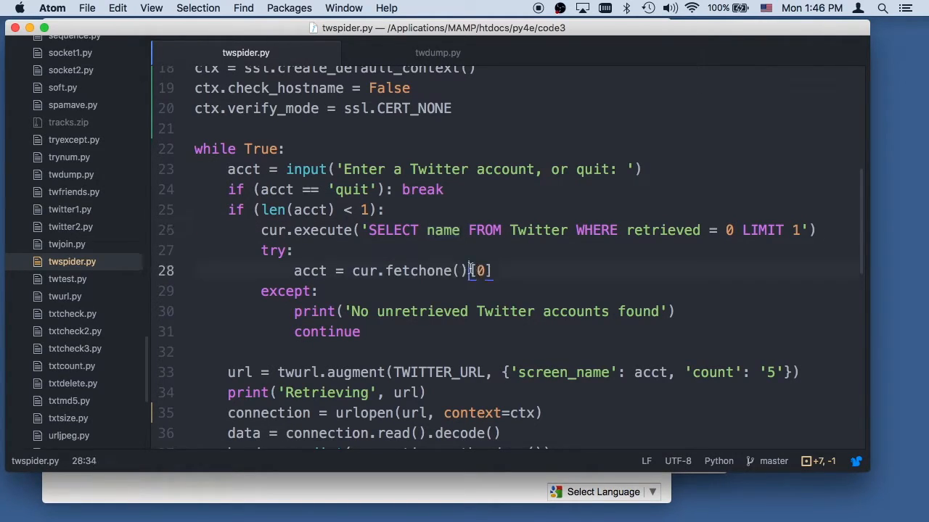
click(449, 230)
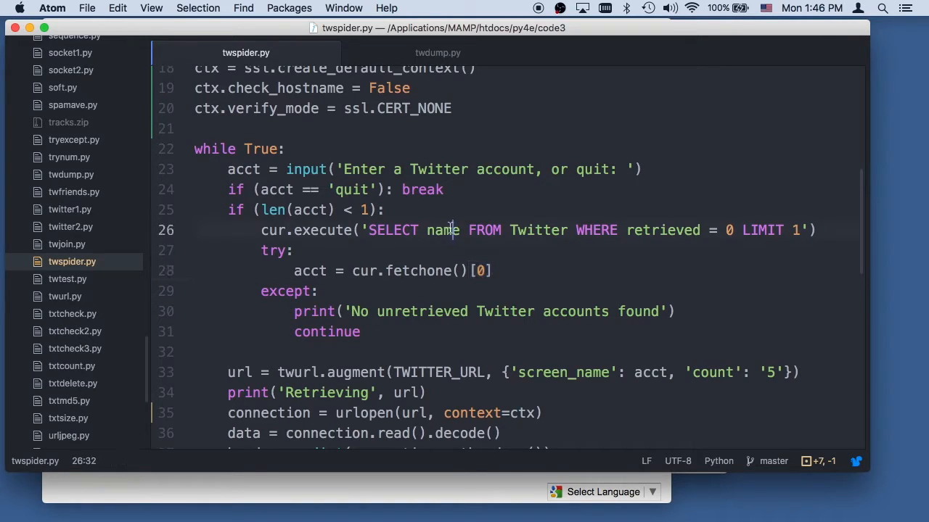
double_click(441, 230)
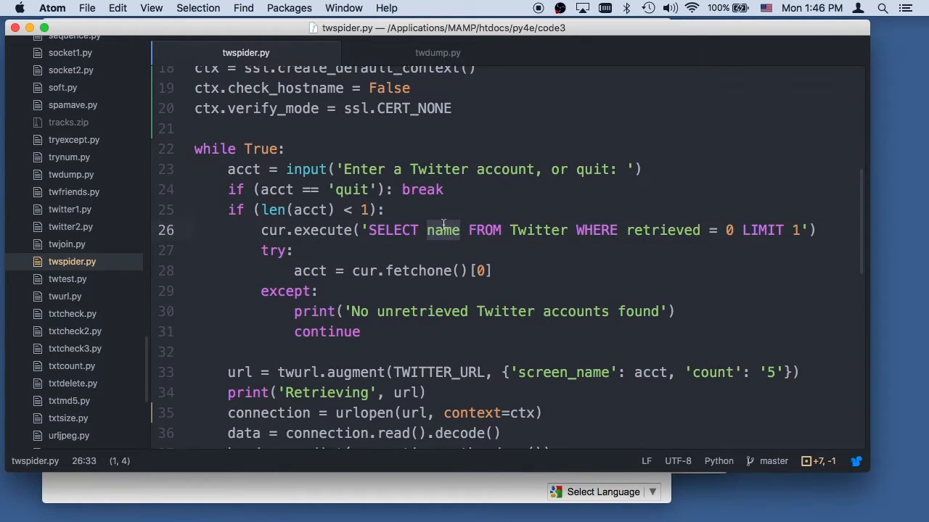
mouse_move(413, 281)
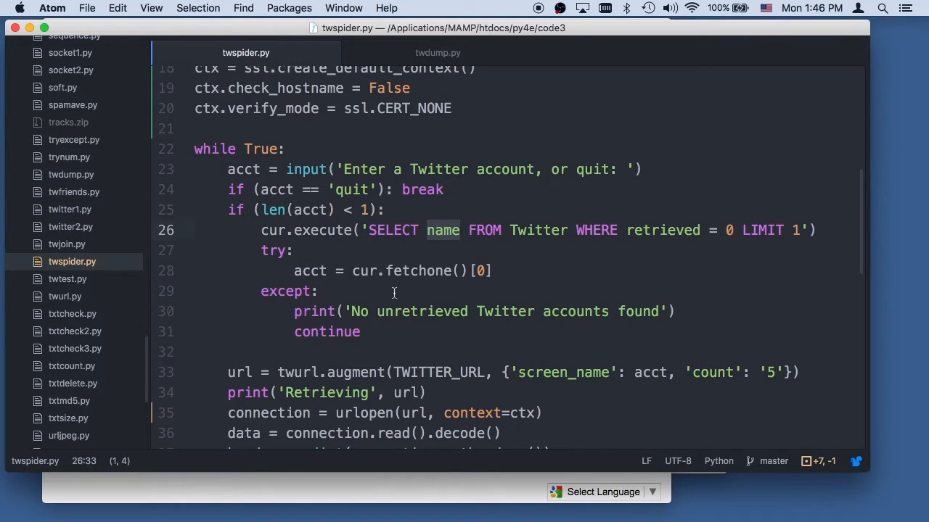
mouse_move(403, 303)
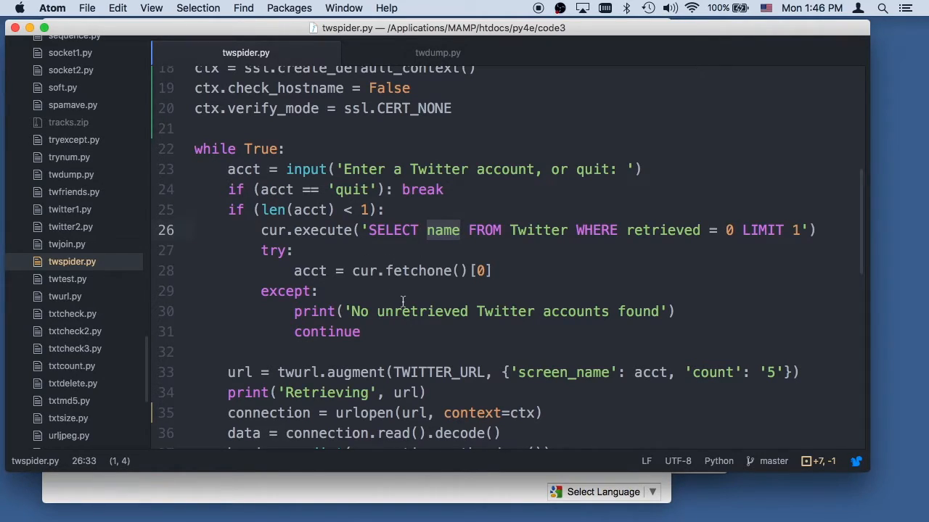
mouse_move(520, 394)
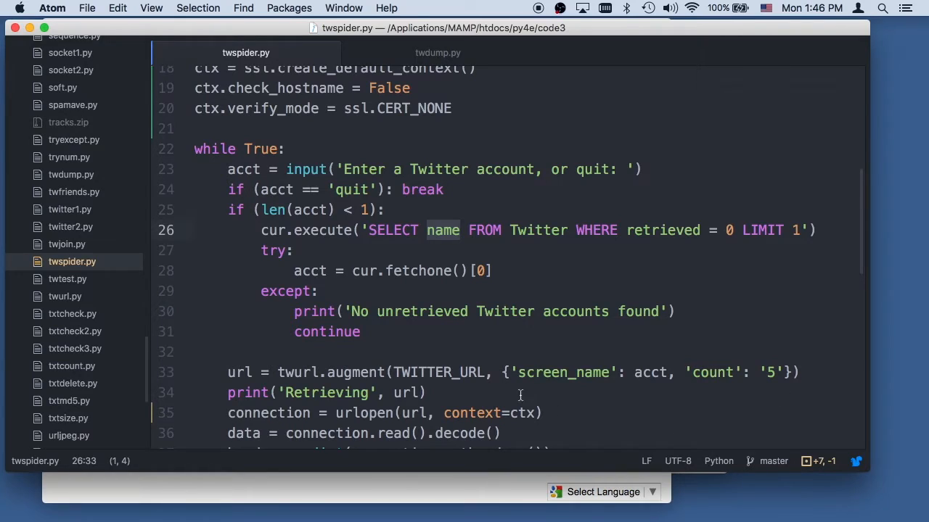
mouse_move(452, 377)
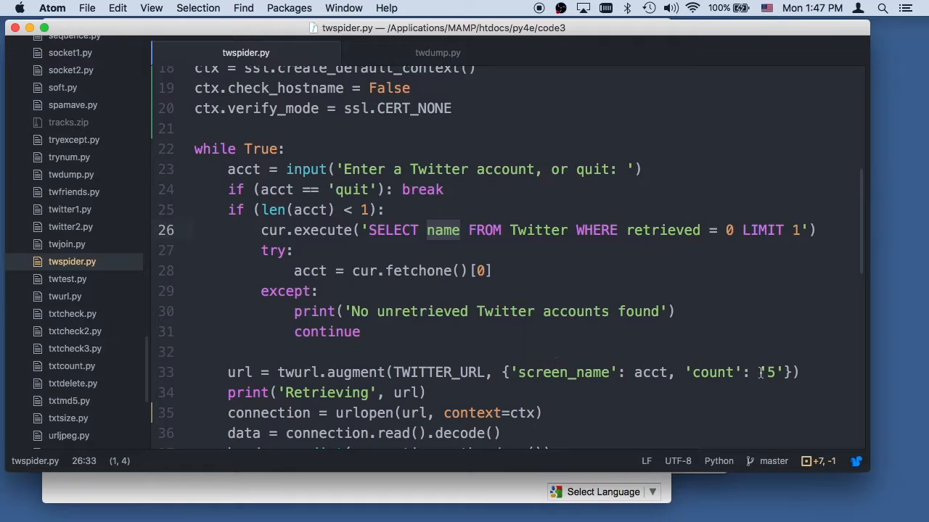
mouse_move(613, 338)
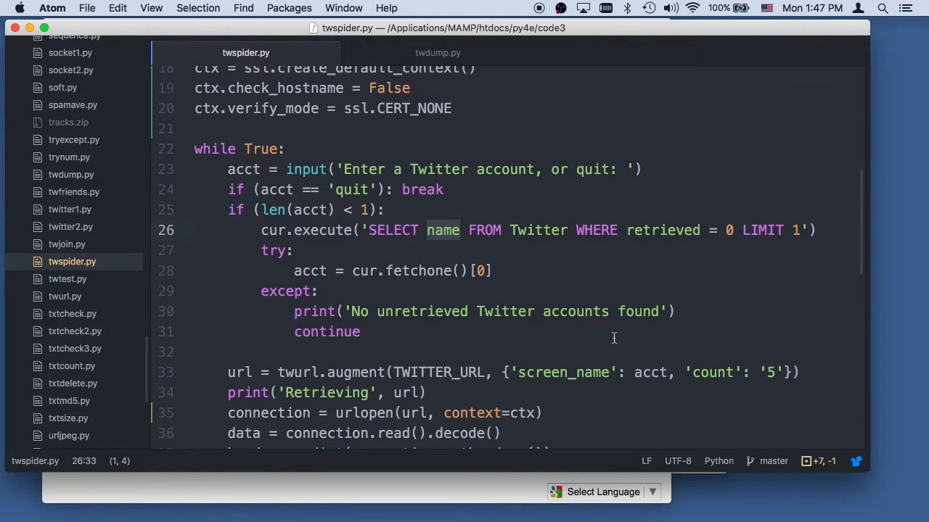
mouse_move(749, 353)
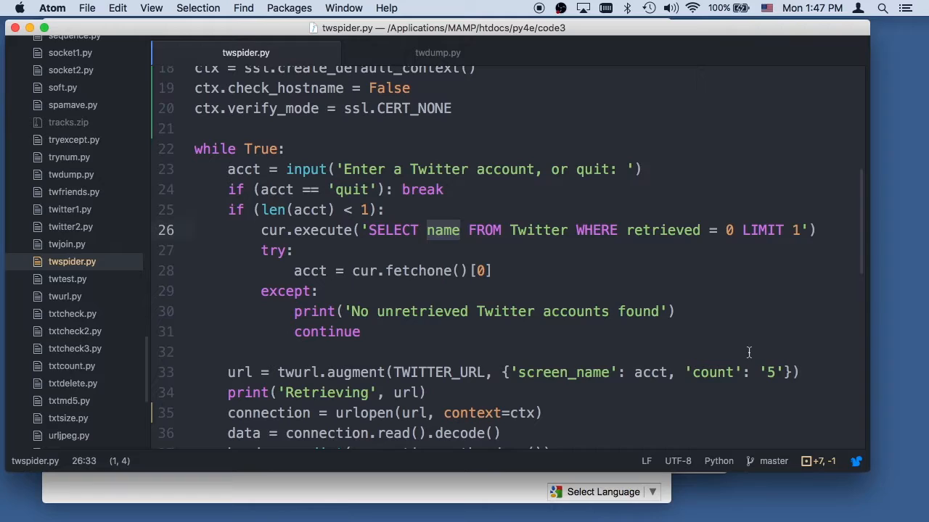
mouse_move(783, 367)
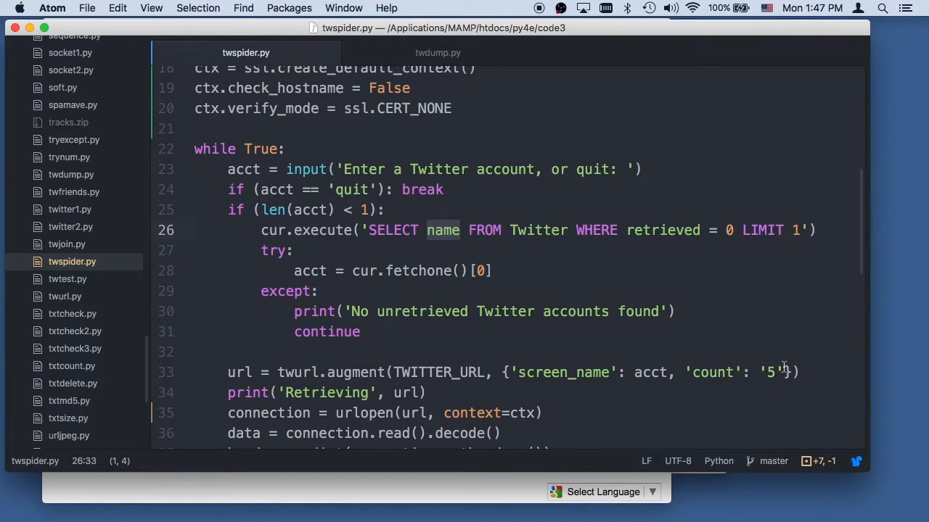
mouse_move(769, 383)
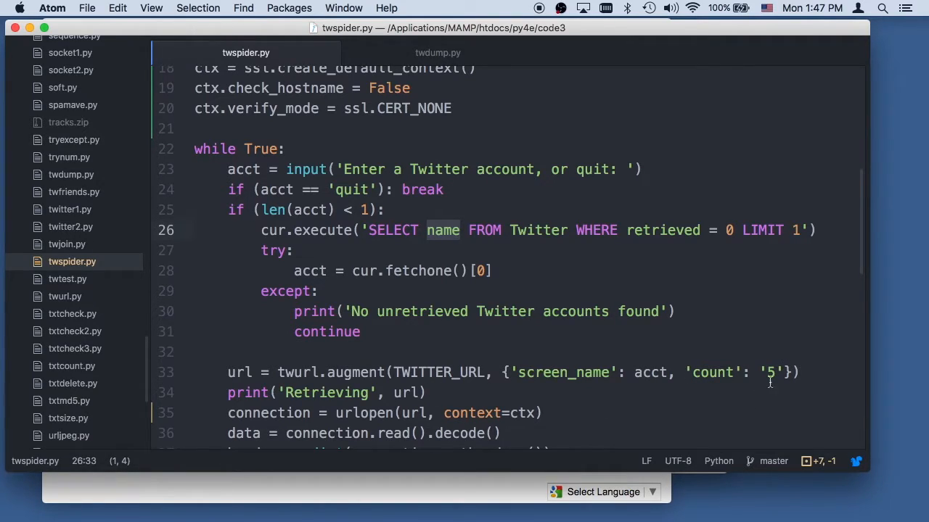
mouse_move(487, 357)
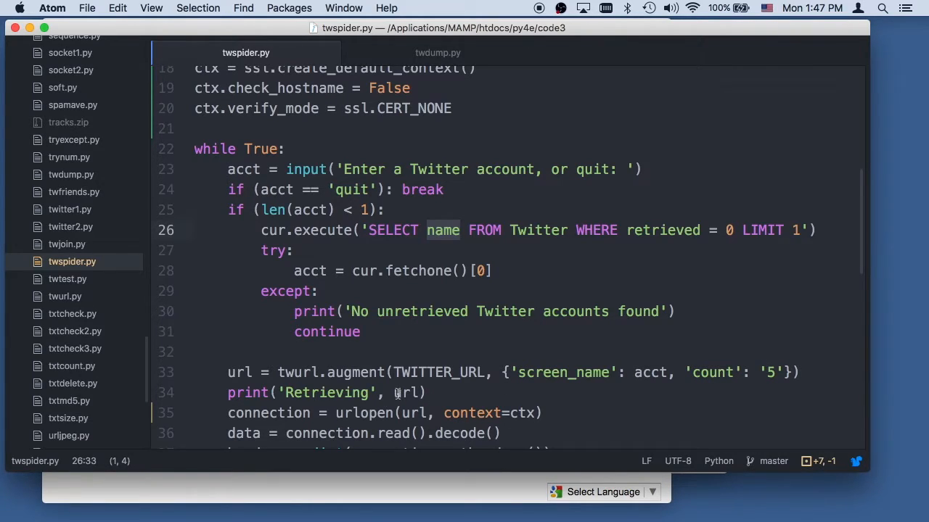
Step: Review reading the urlopen connection's response and parsing the data with json.loads into js
scroll(down, 3)
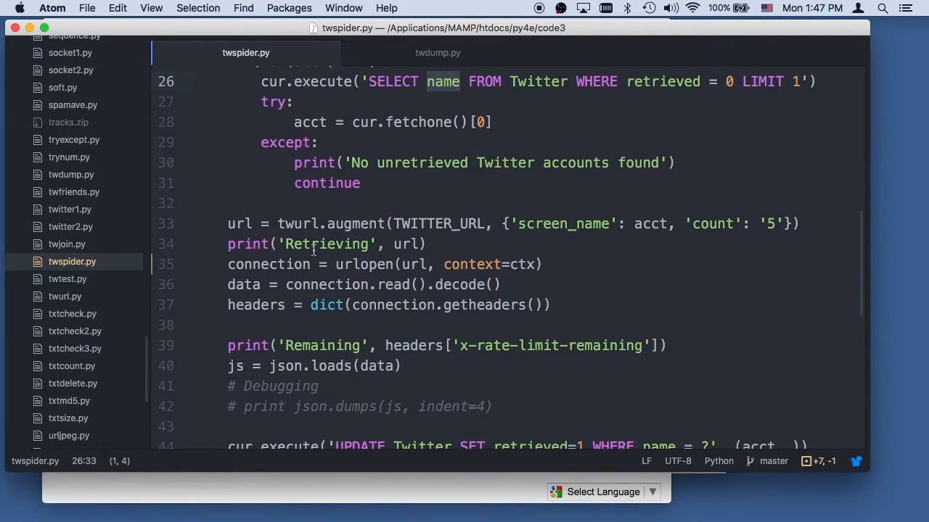
click(421, 285)
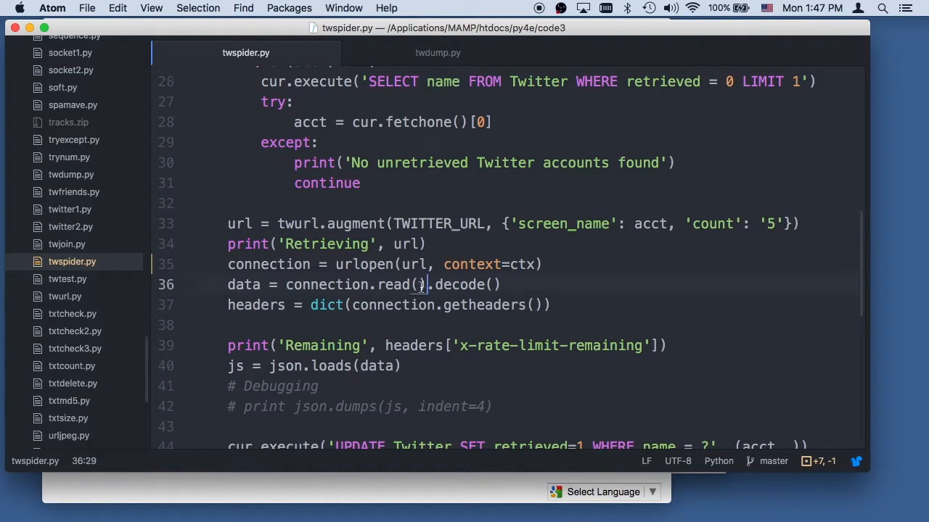
click(492, 284)
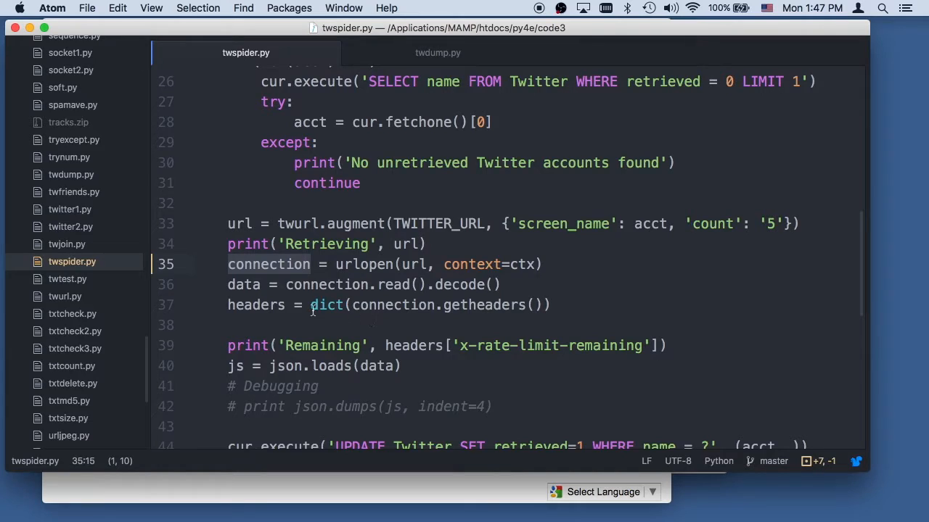
mouse_move(453, 357)
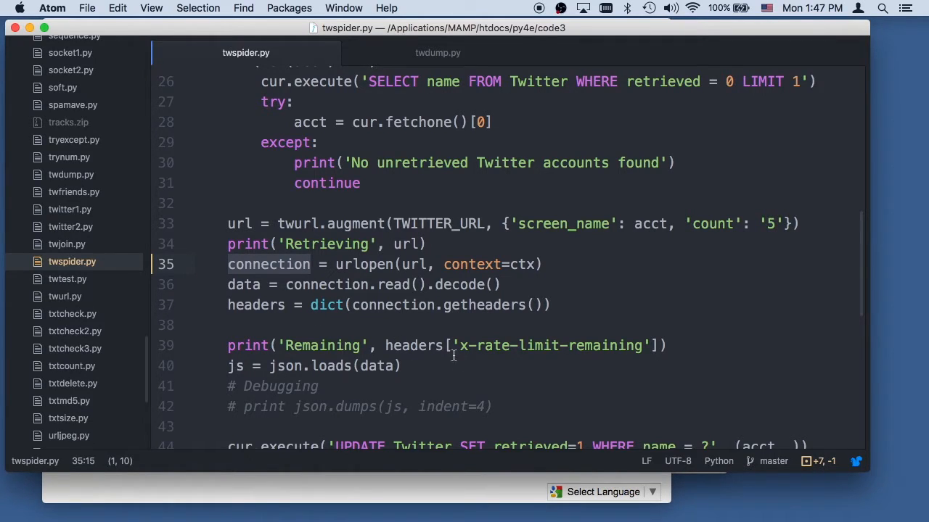
mouse_move(602, 357)
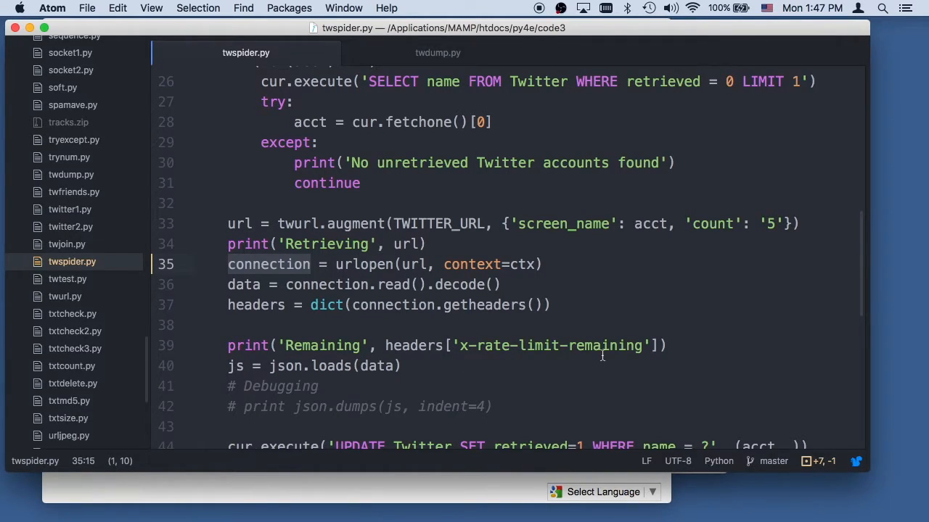
scroll(down, 3)
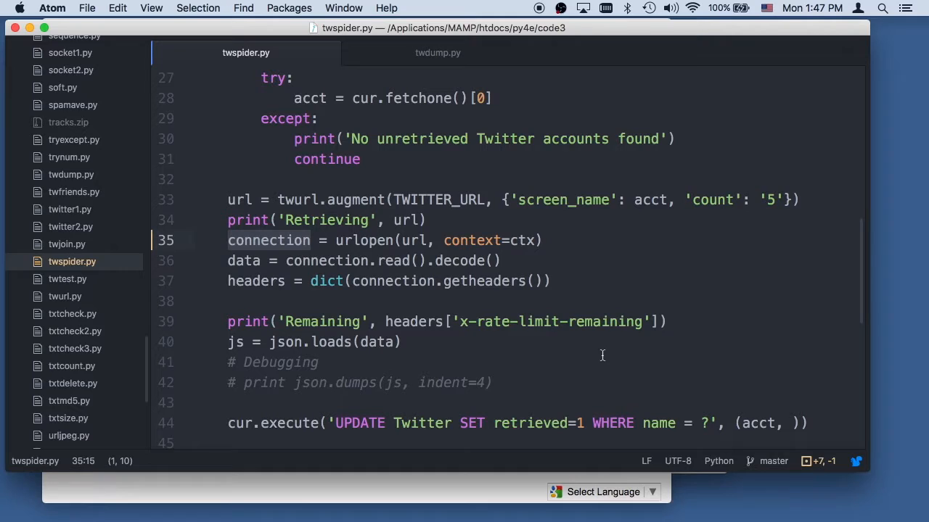
double_click(375, 342)
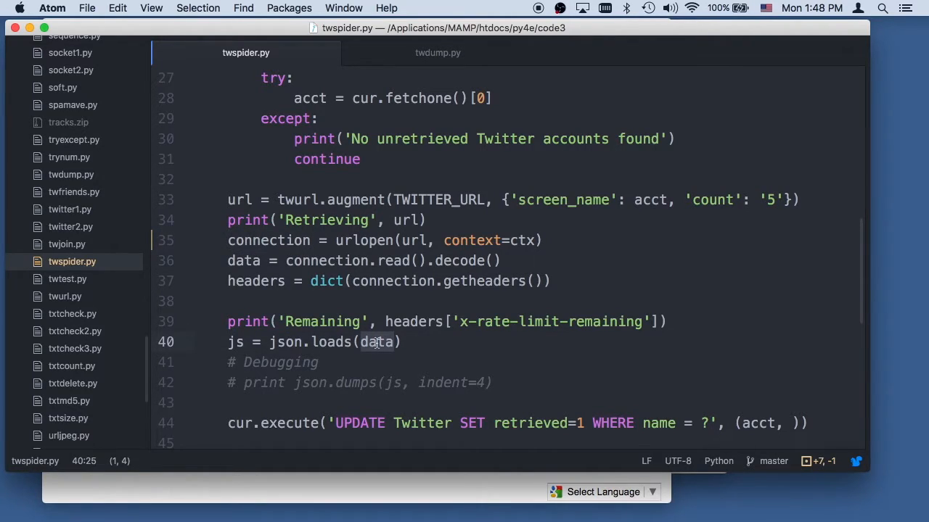
mouse_move(342, 342)
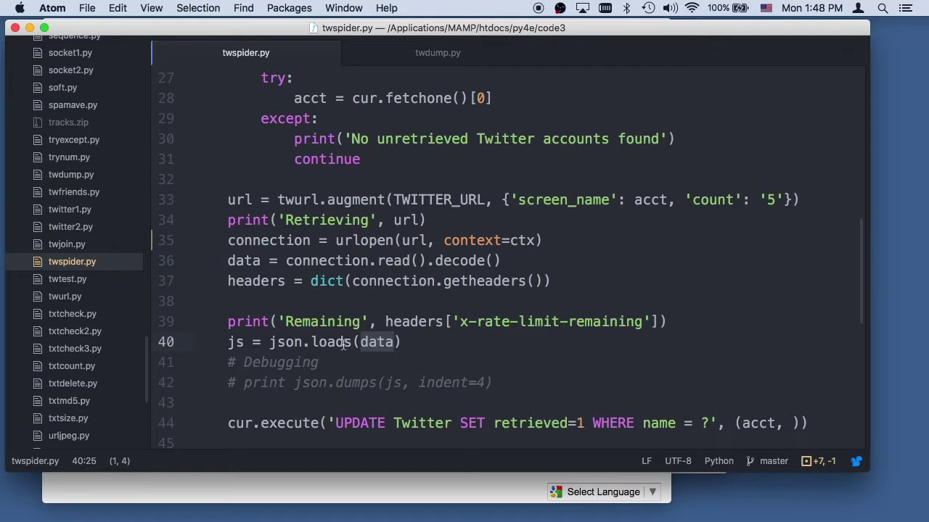
click(236, 342)
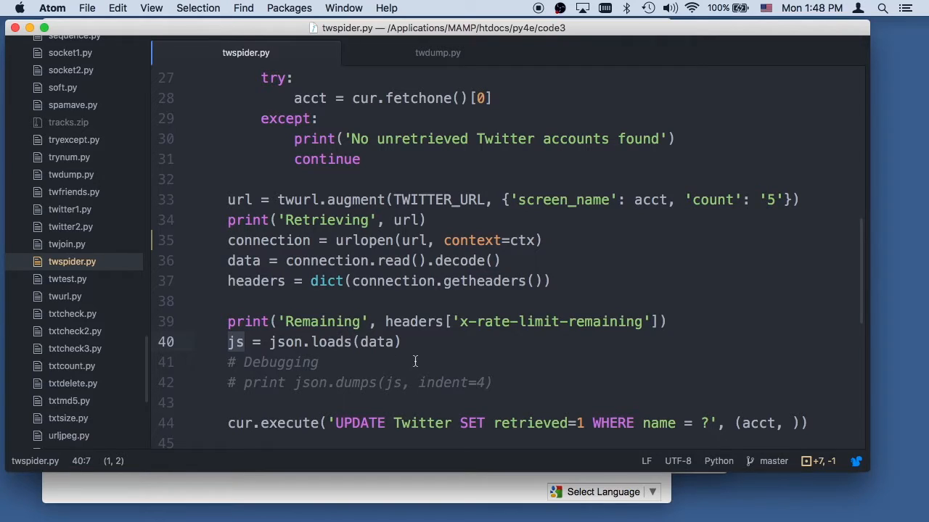
Step: Review the UPDATE Twitter statement that marks the current account as retrieved
scroll(down, 3)
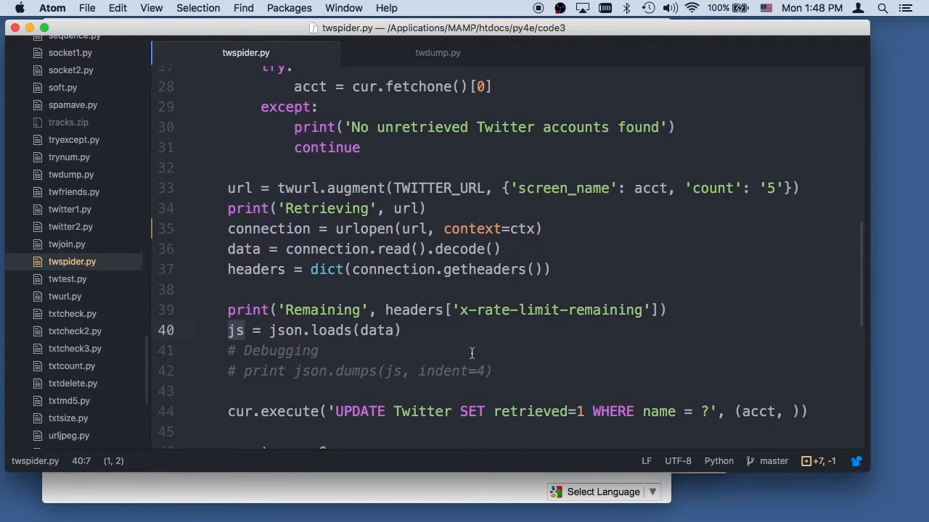
scroll(down, 3)
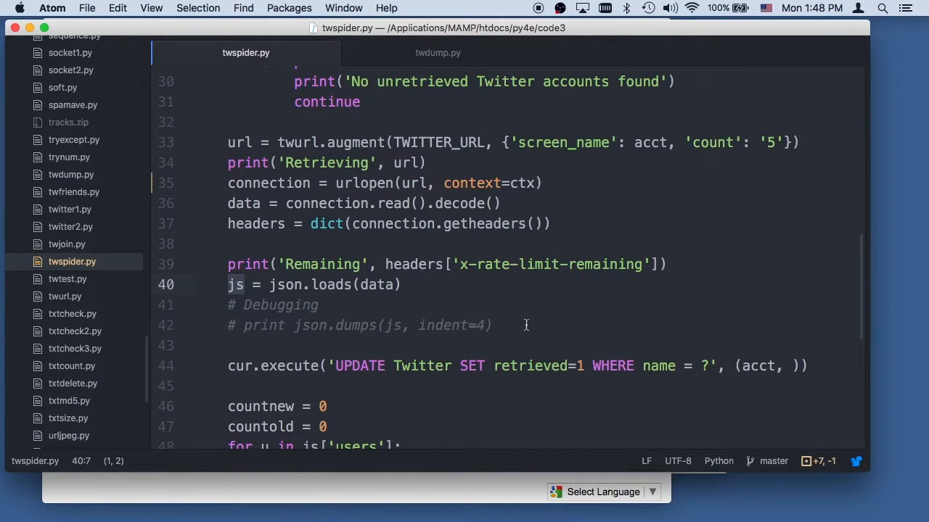
scroll(down, 3)
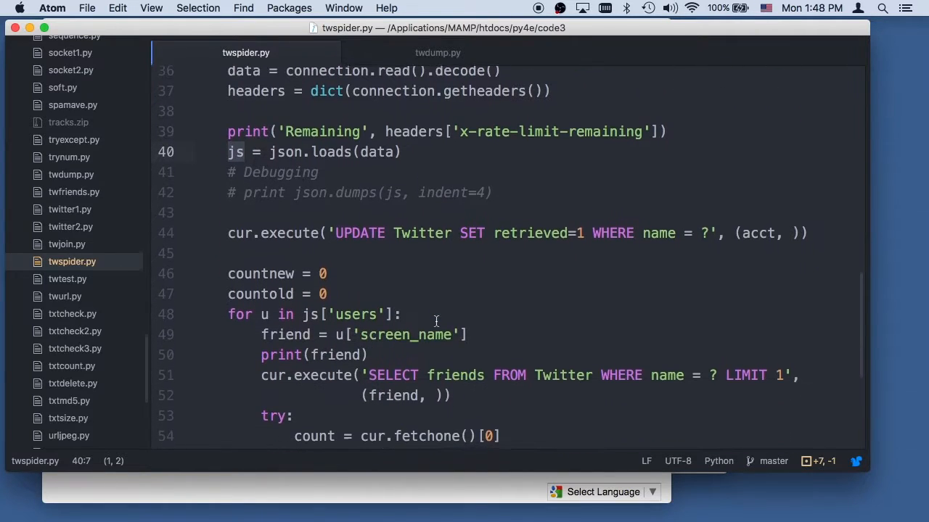
mouse_move(310, 224)
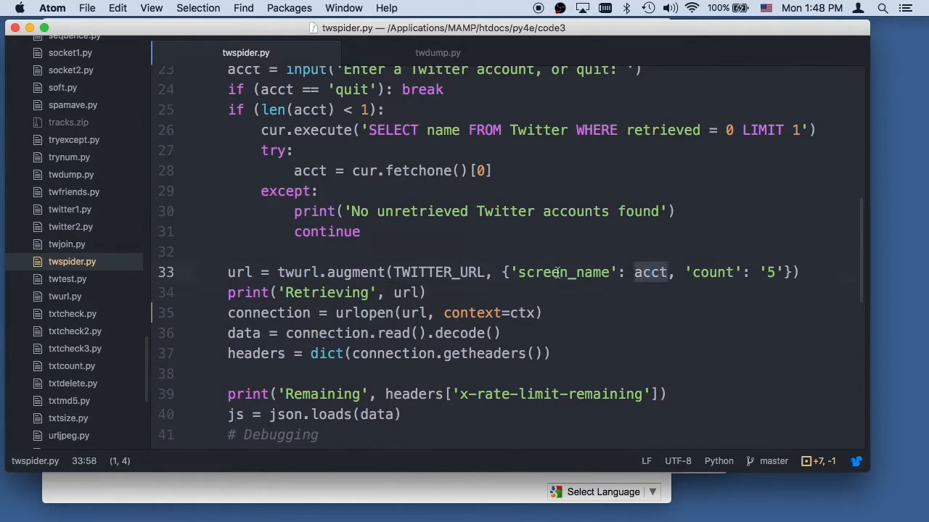
scroll(down, 3)
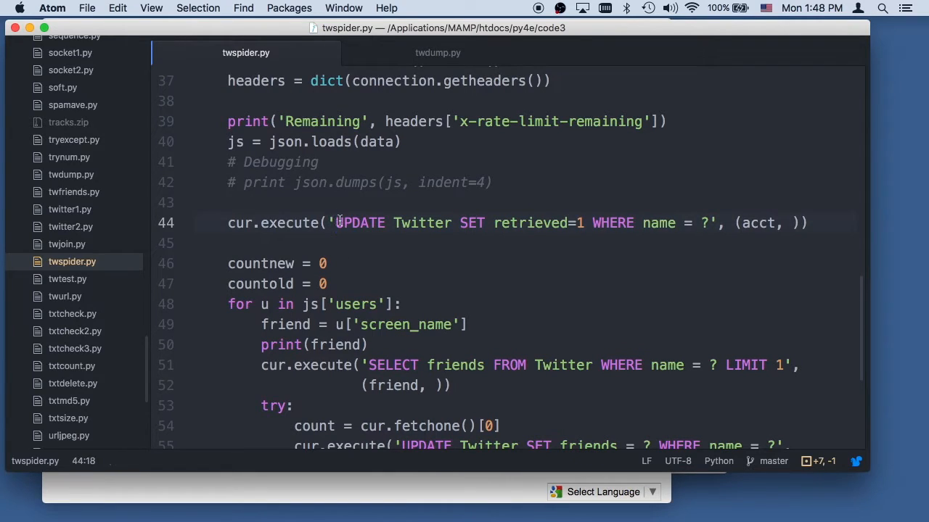
drag(335, 223, 795, 224)
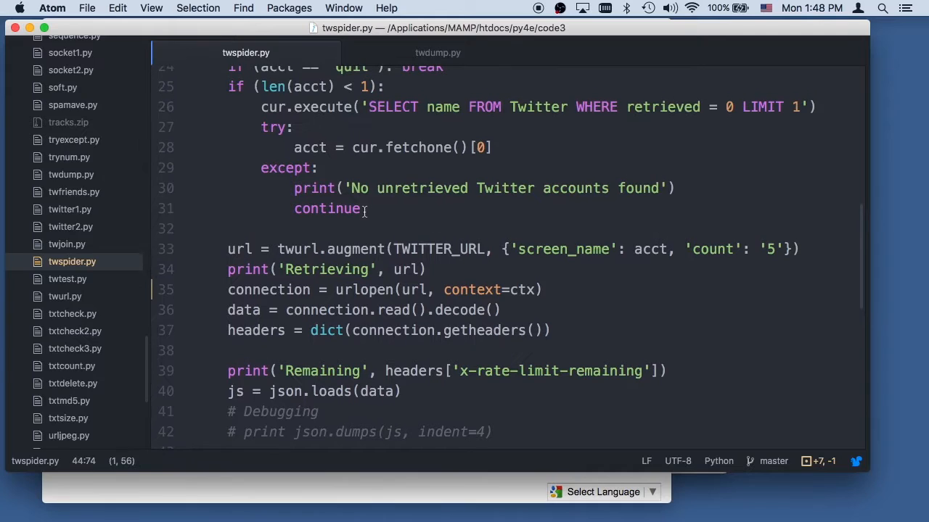
mouse_move(691, 100)
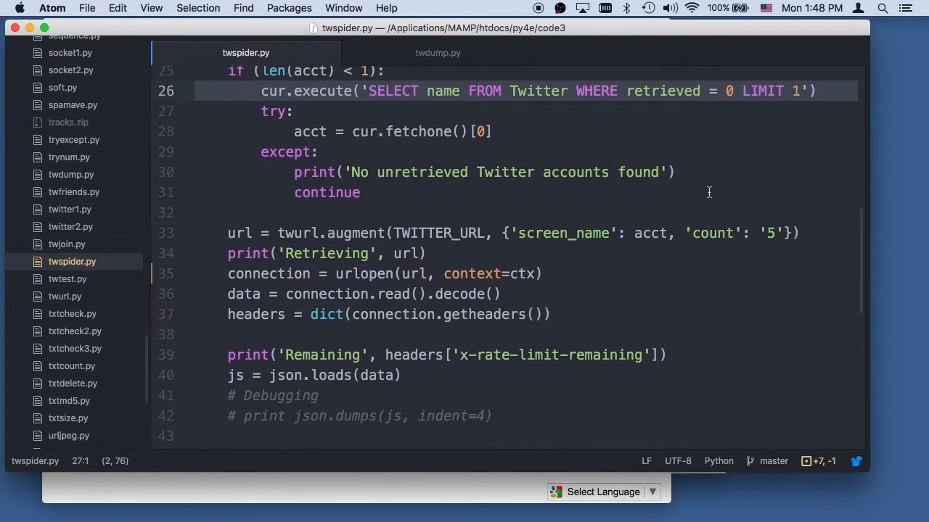
scroll(down, 3)
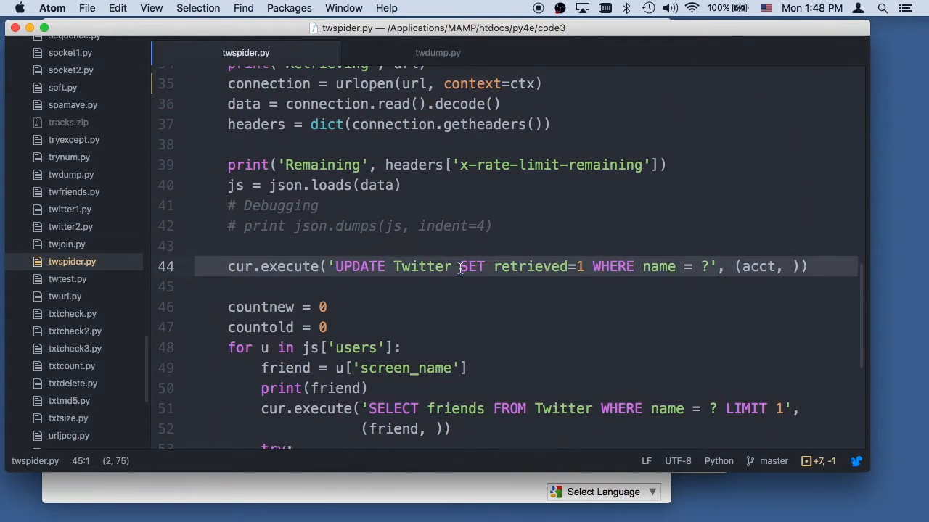
mouse_move(508, 316)
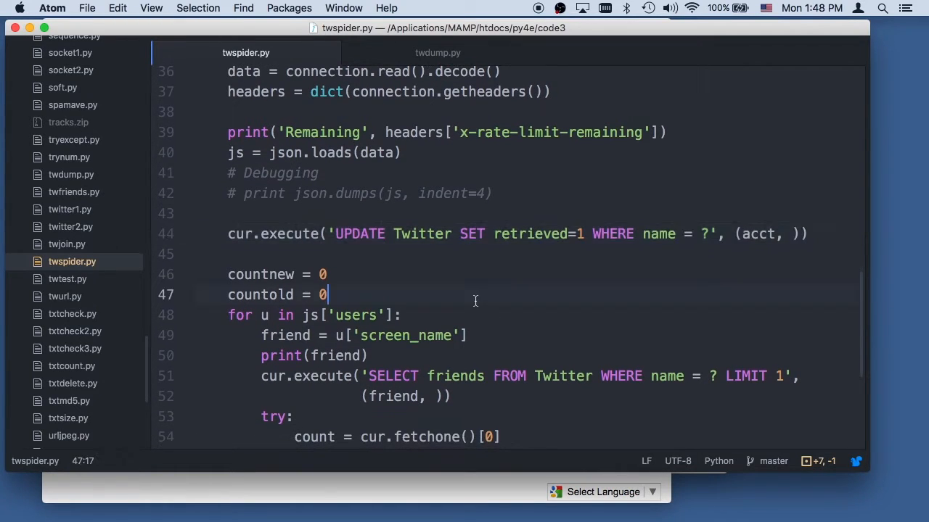
scroll(down, 3)
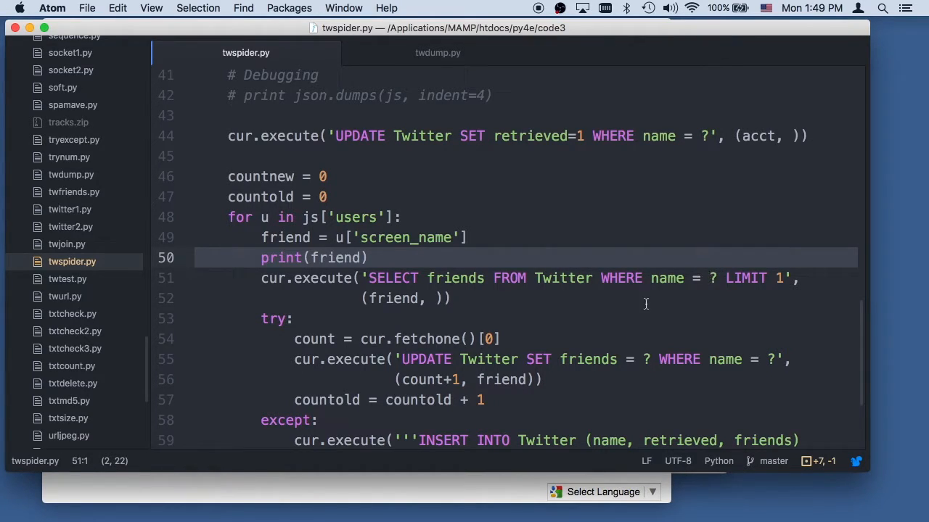
scroll(down, 3)
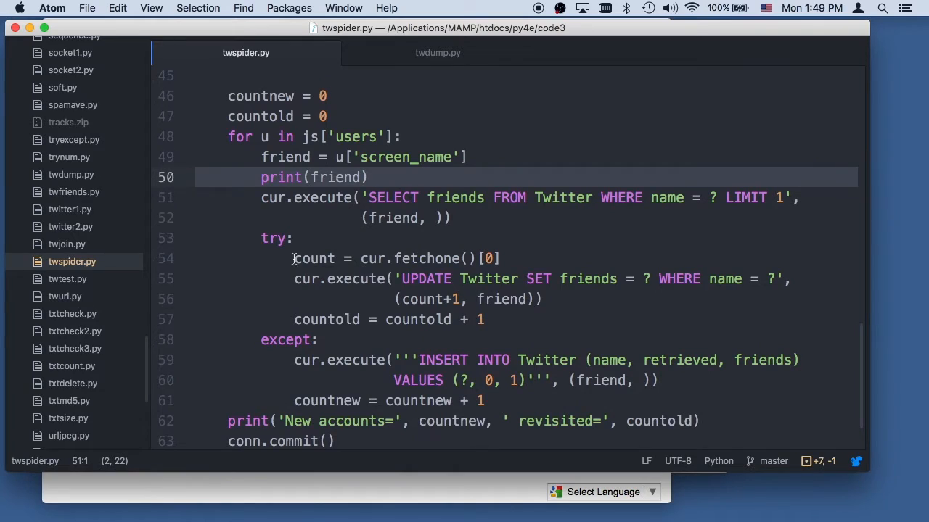
mouse_move(389, 250)
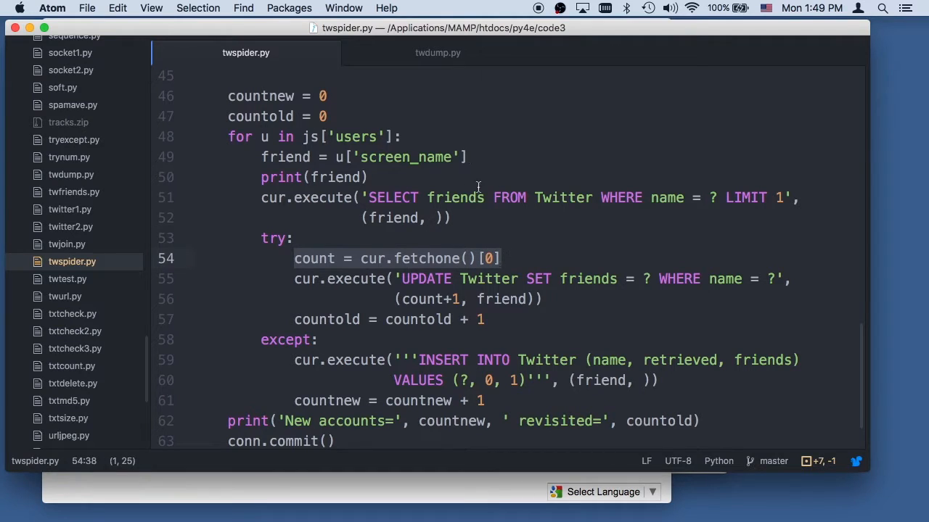
mouse_move(287, 172)
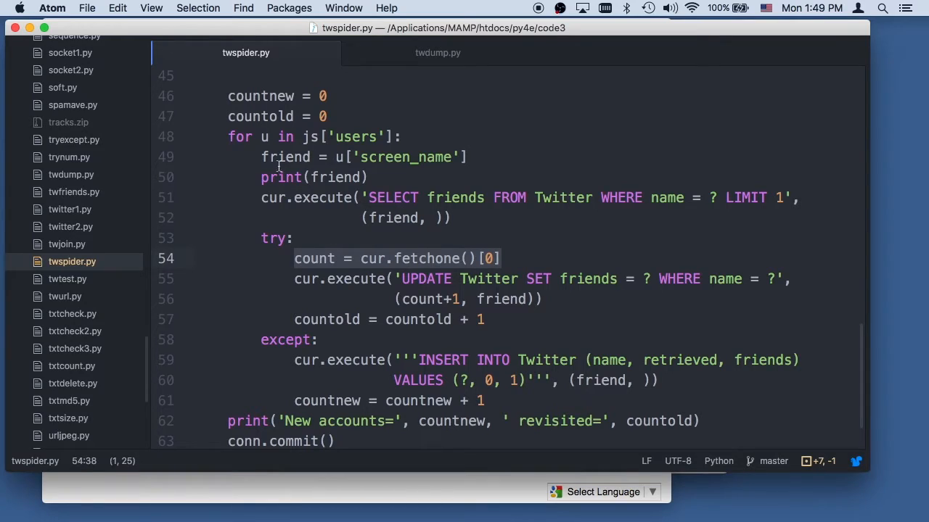
mouse_move(345, 177)
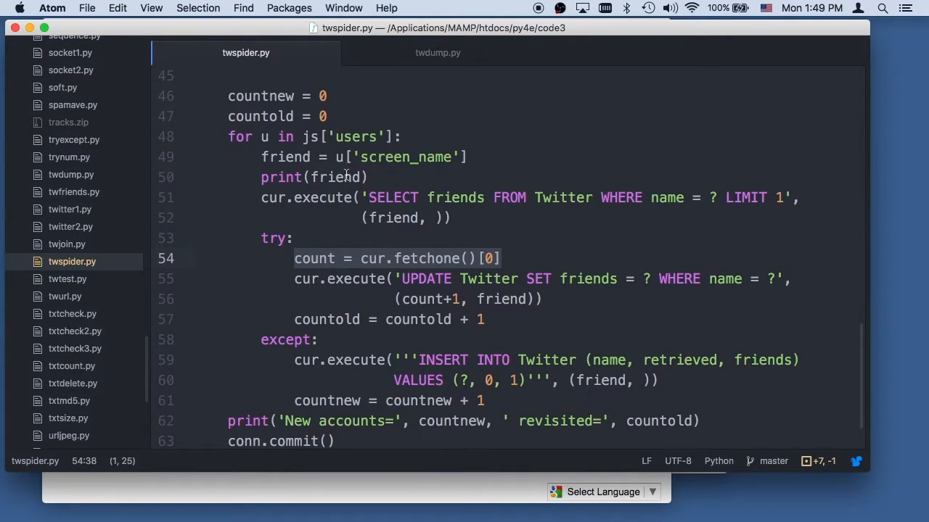
Step: Walk through the closing lines of twspider.py below the UPDATE statement
click(394, 218)
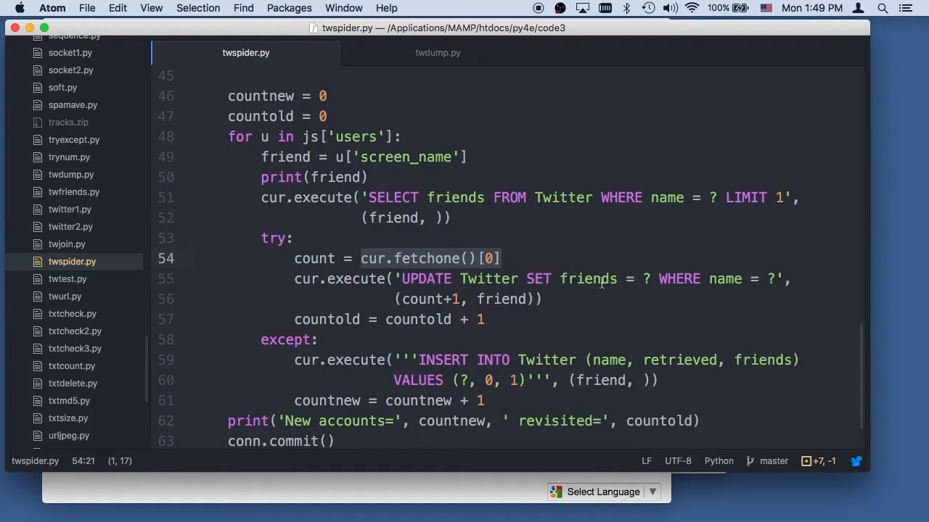
mouse_move(528, 303)
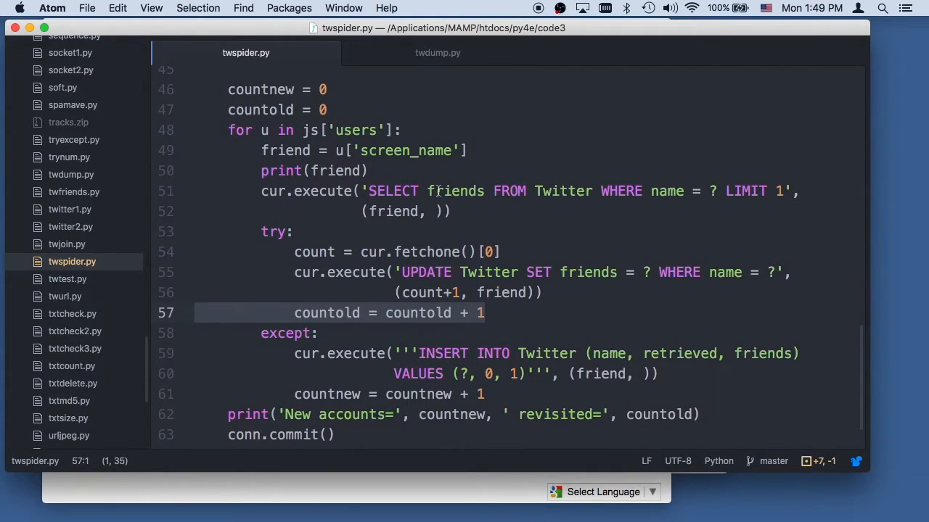
mouse_move(342, 197)
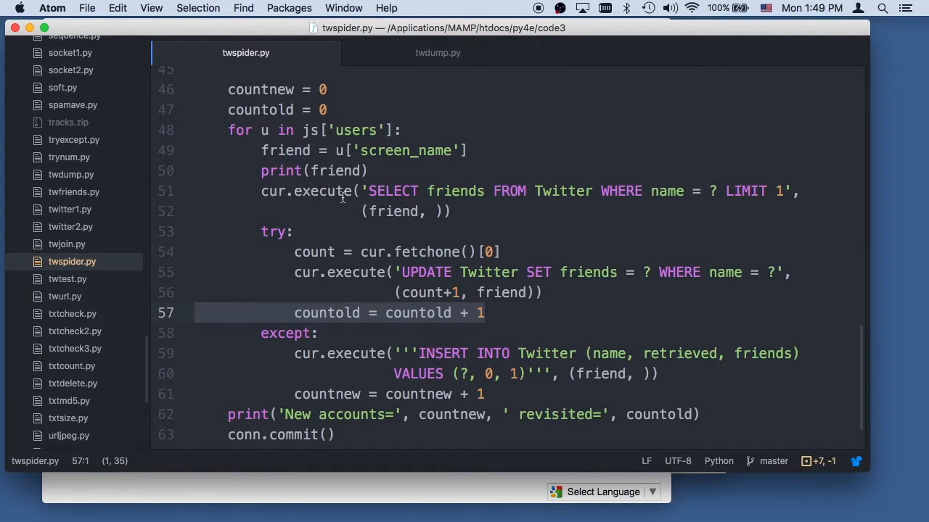
click(569, 375)
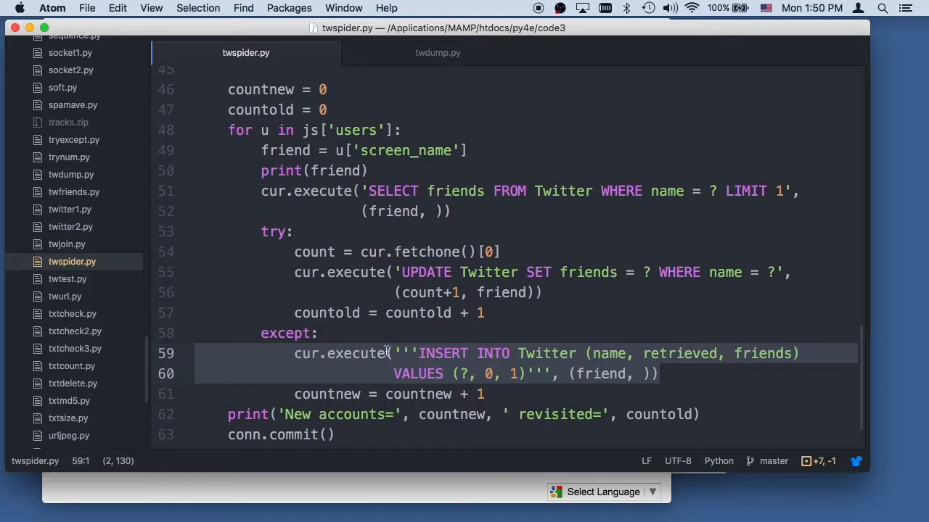
double_click(602, 375)
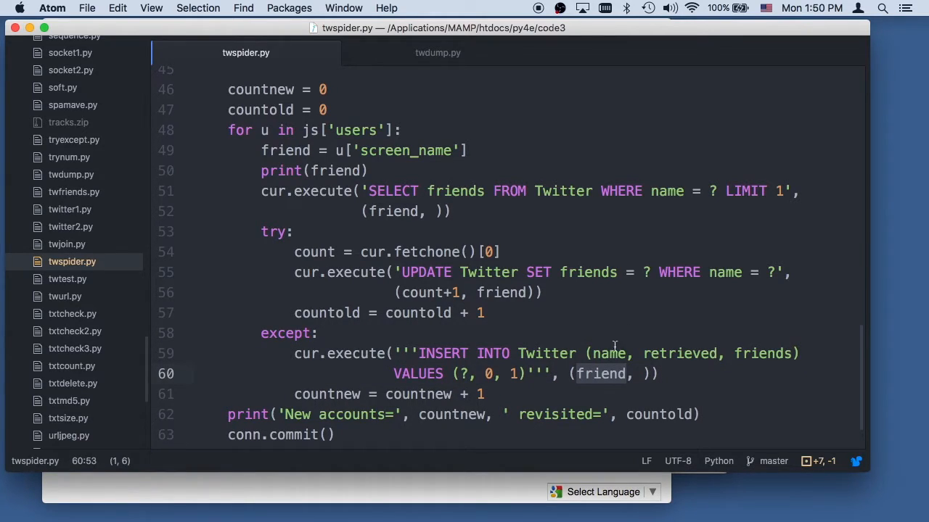
double_click(679, 354)
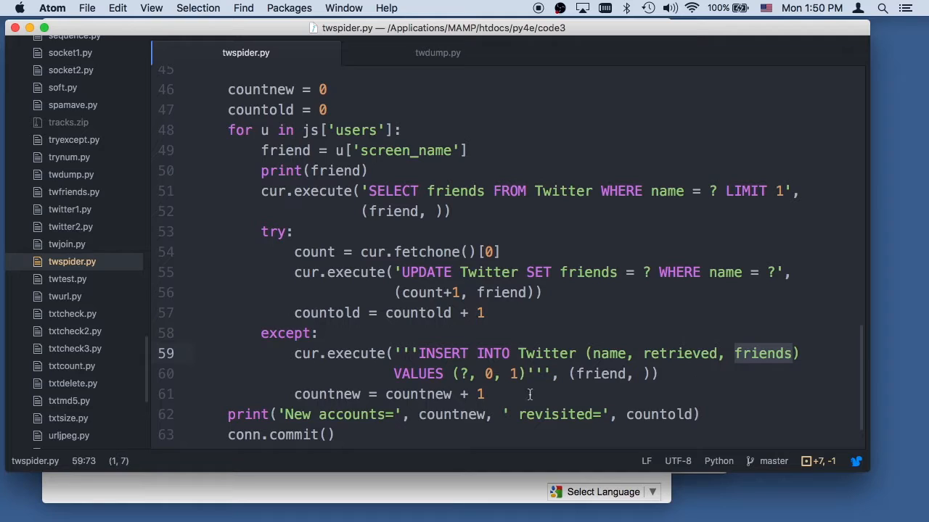
scroll(down, 3)
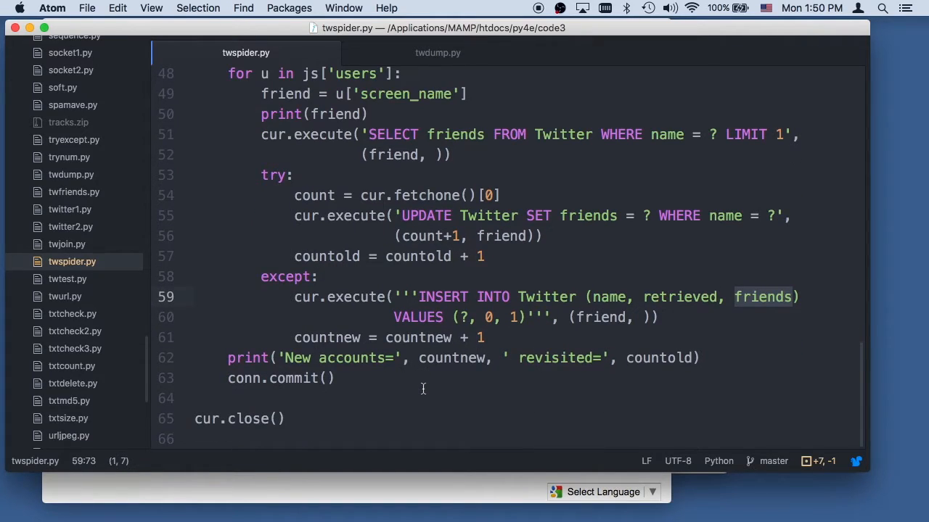
click(273, 377)
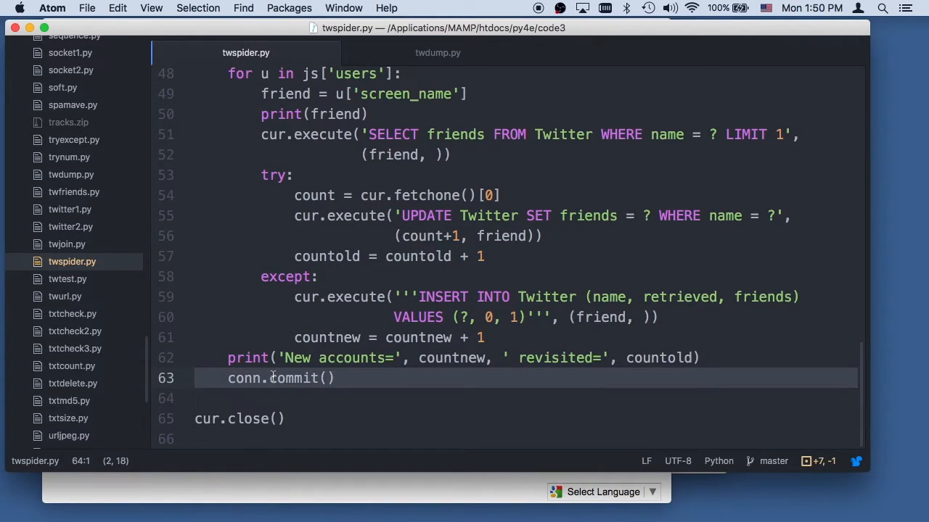
double_click(245, 418)
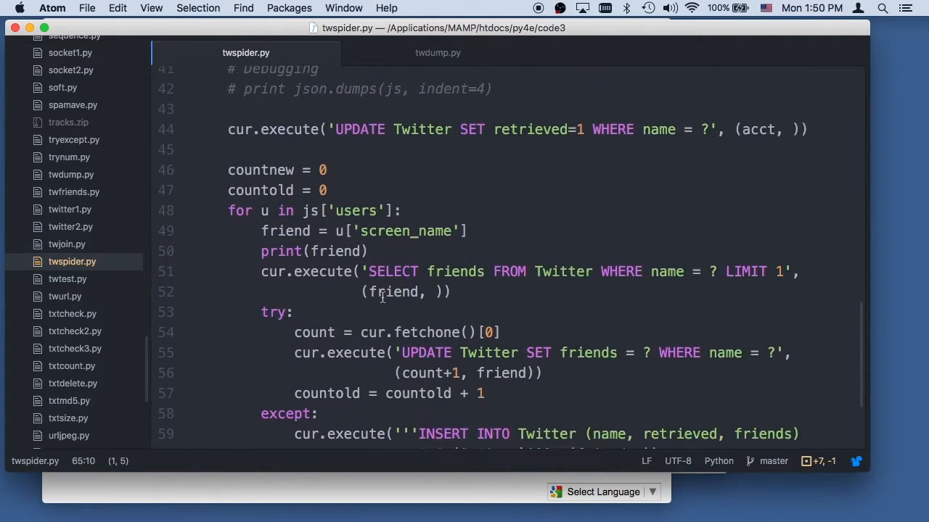
Step: In Terminal run ls *sqlite and rm spider.sqlite, then start python3 twspider.py
key(cmd+tab)
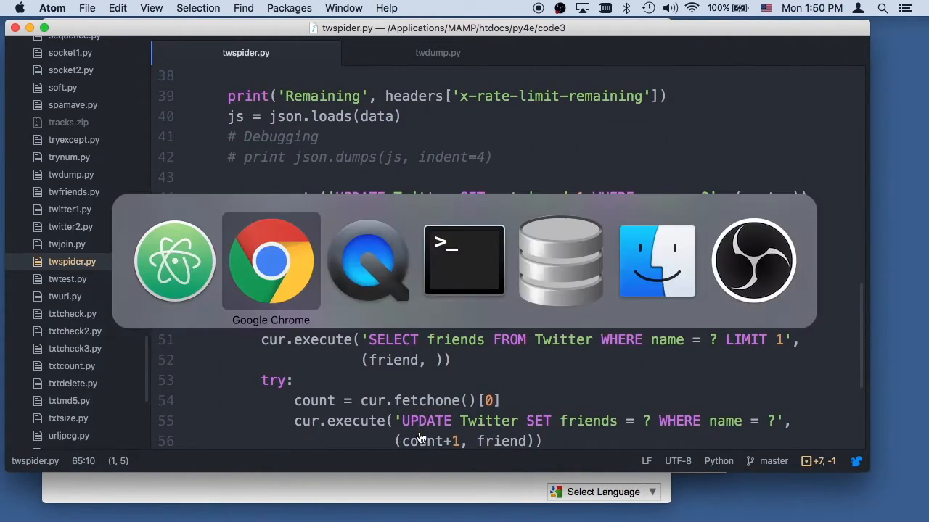
mouse_move(367, 260)
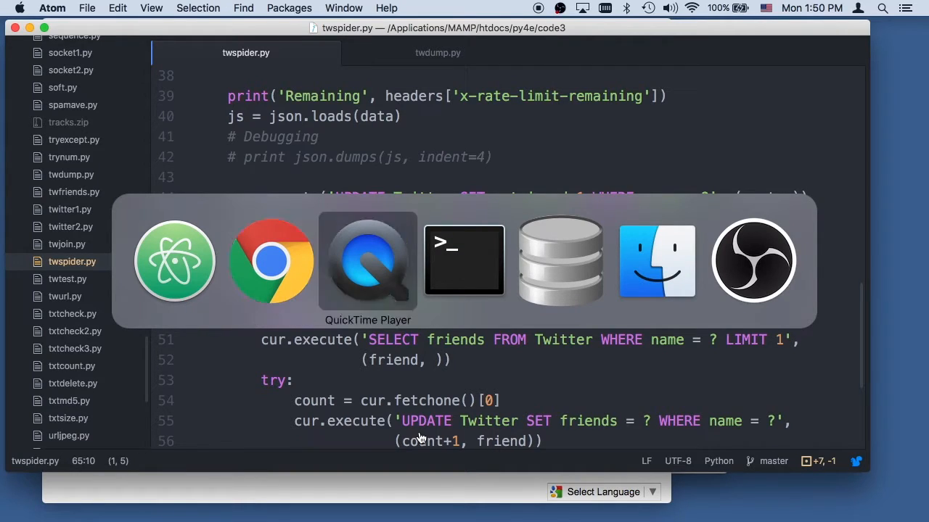
click(464, 261)
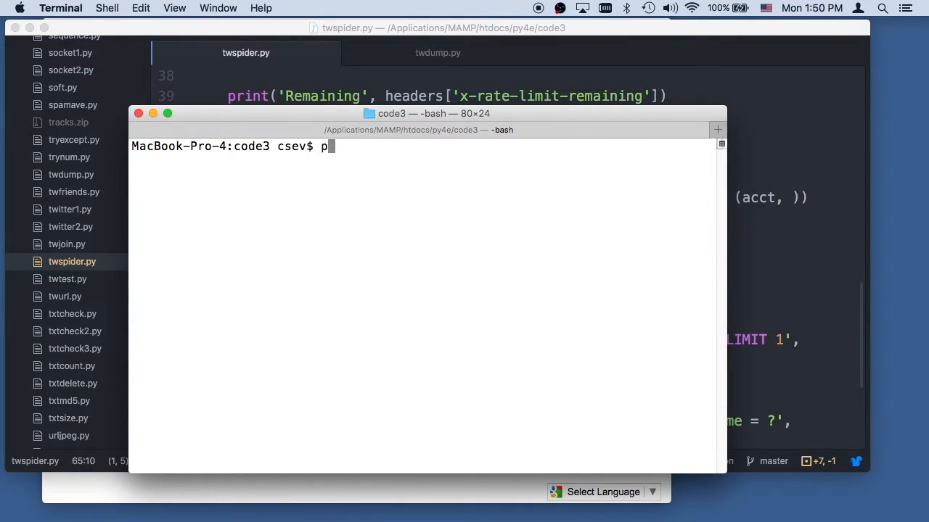
text(ython3 tw)
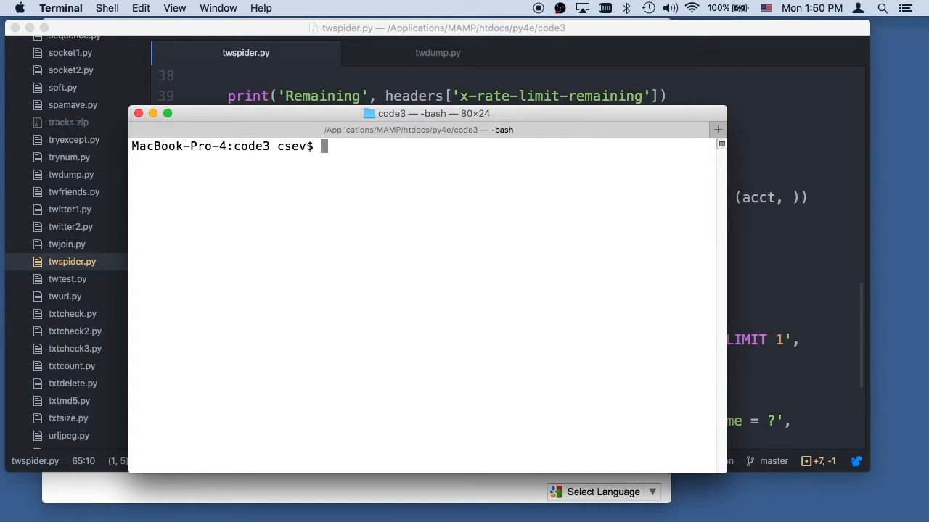
text(ls)
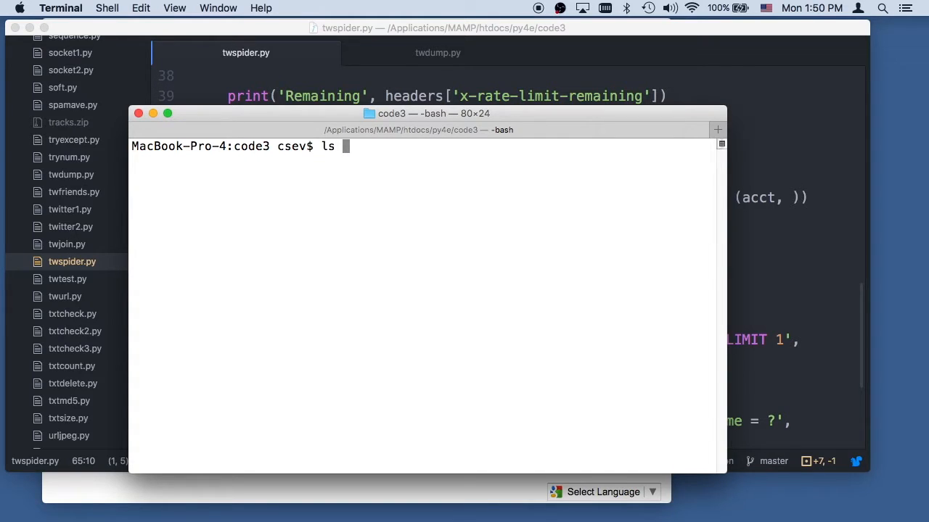
text(*sqlite)
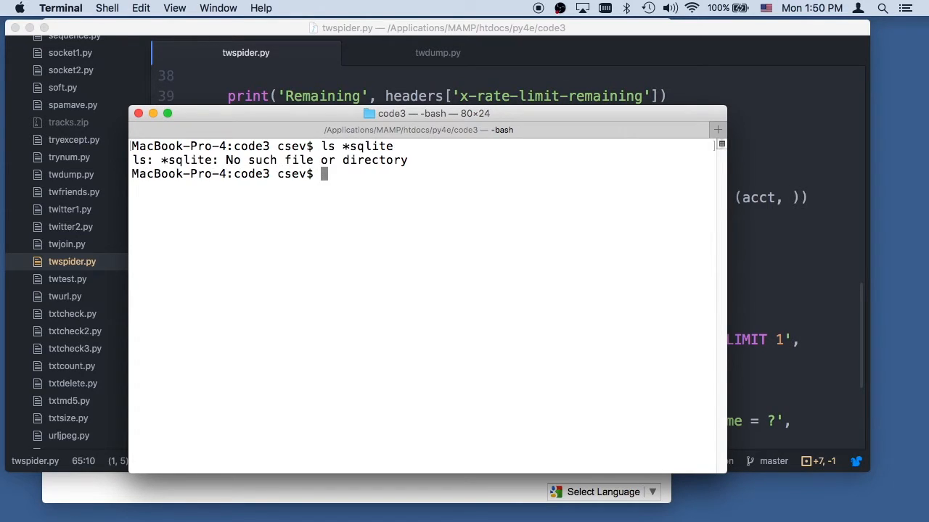
text(rm spider.sqlite)
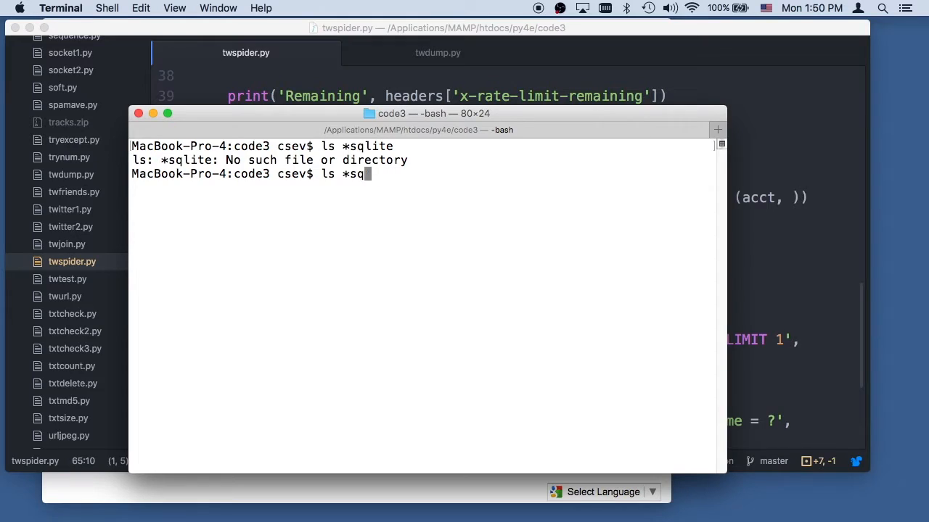
text(python3)
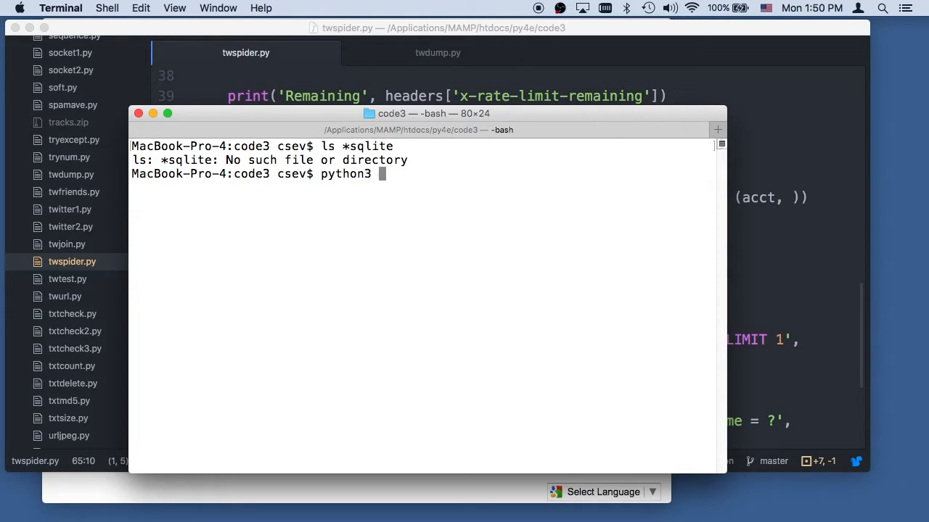
text(twspider.py)
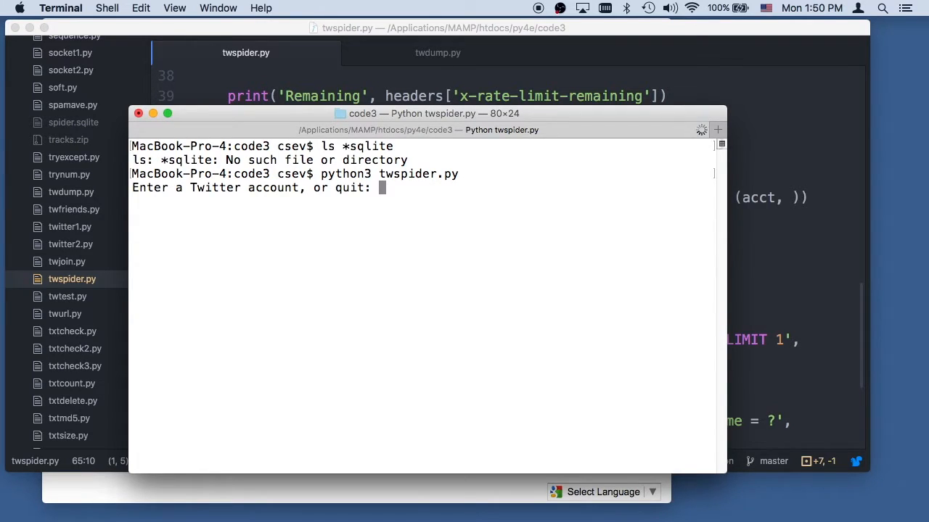
text(drchuck)
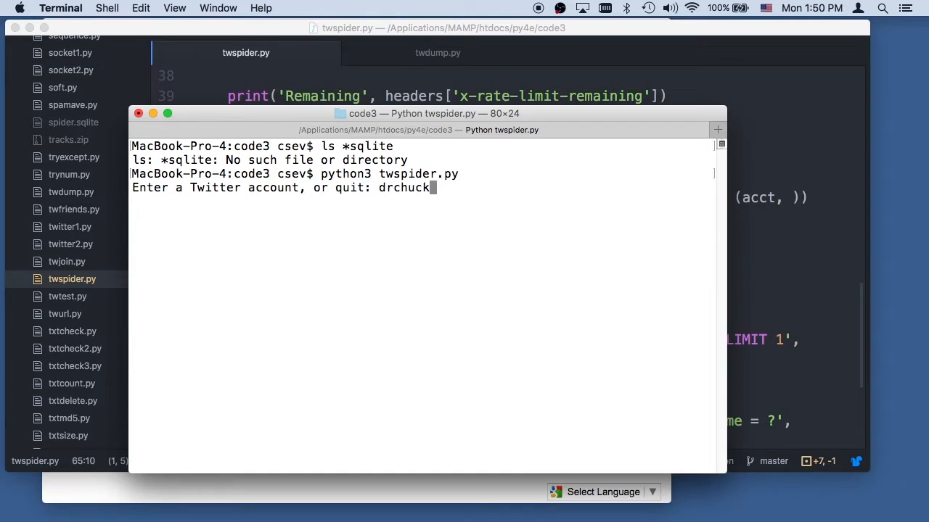
key(Return)
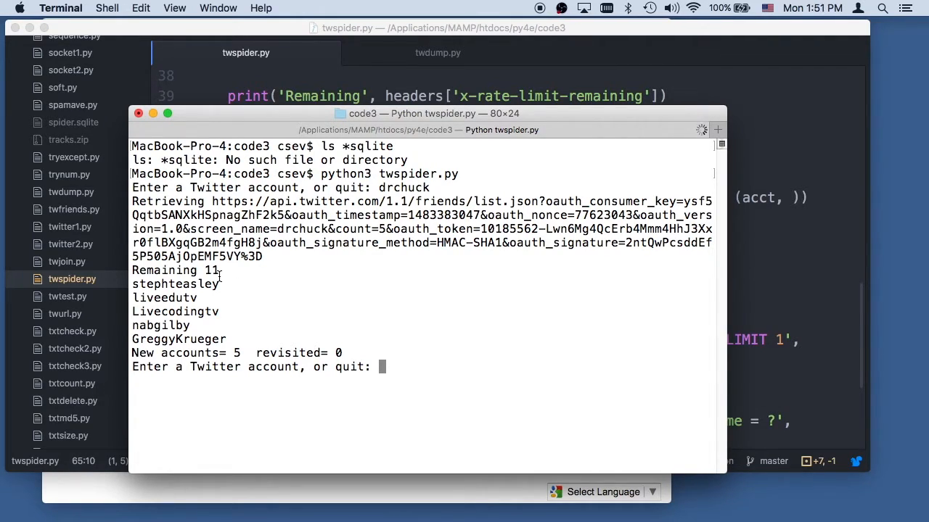
double_click(167, 270)
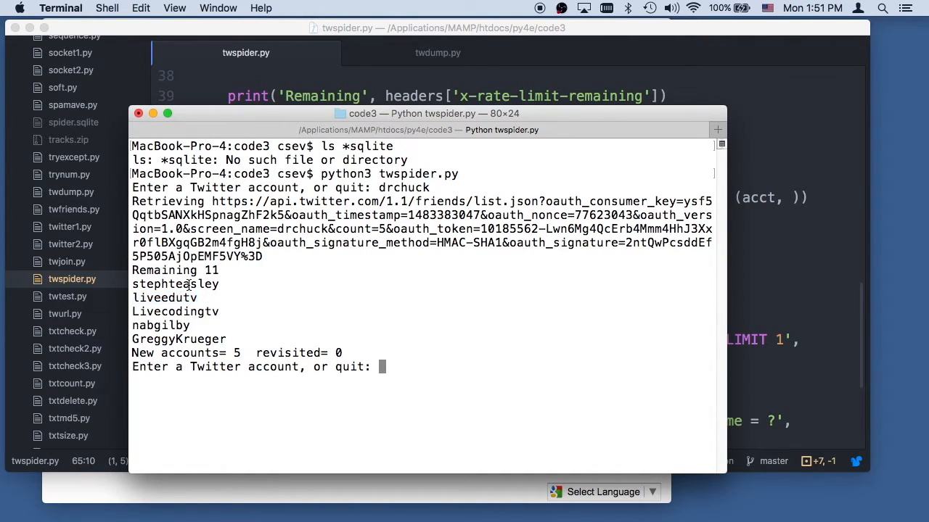
double_click(174, 283)
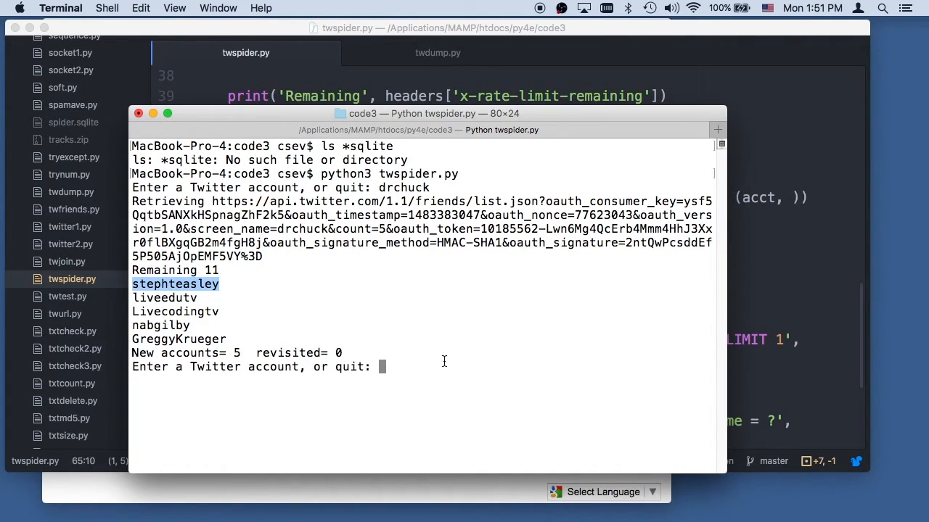
text(stephteasley)
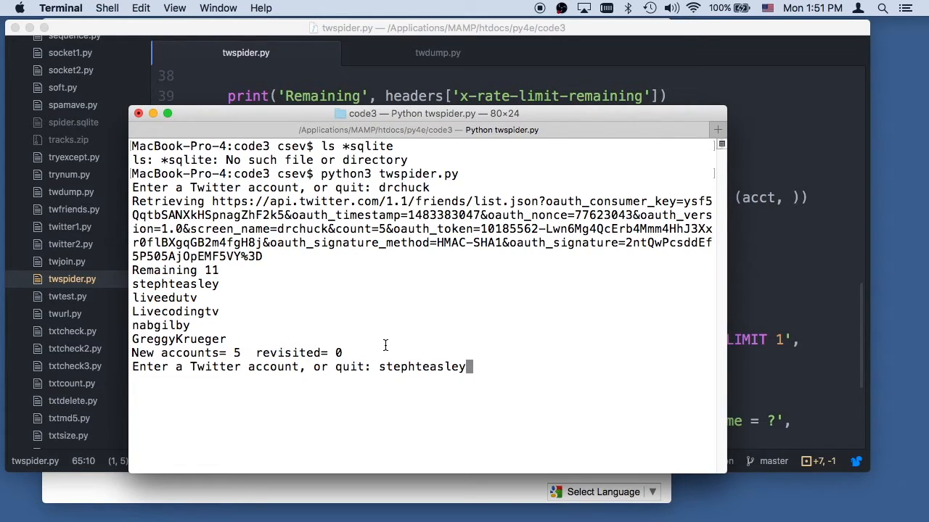
key(enter)
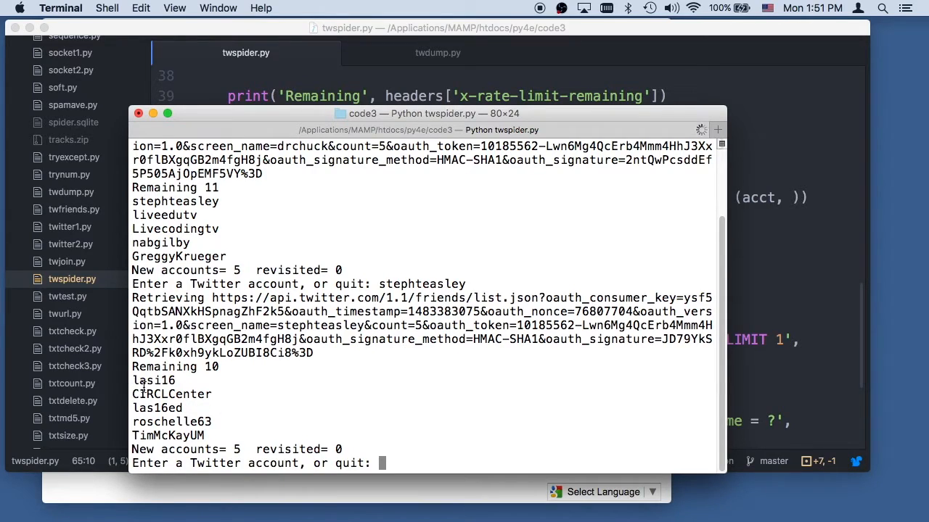
mouse_move(187, 287)
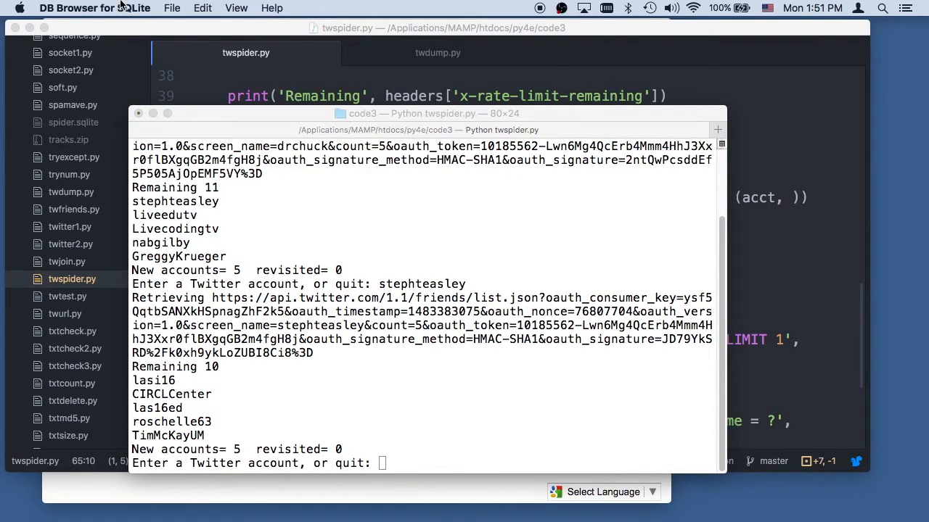
mouse_move(188, 43)
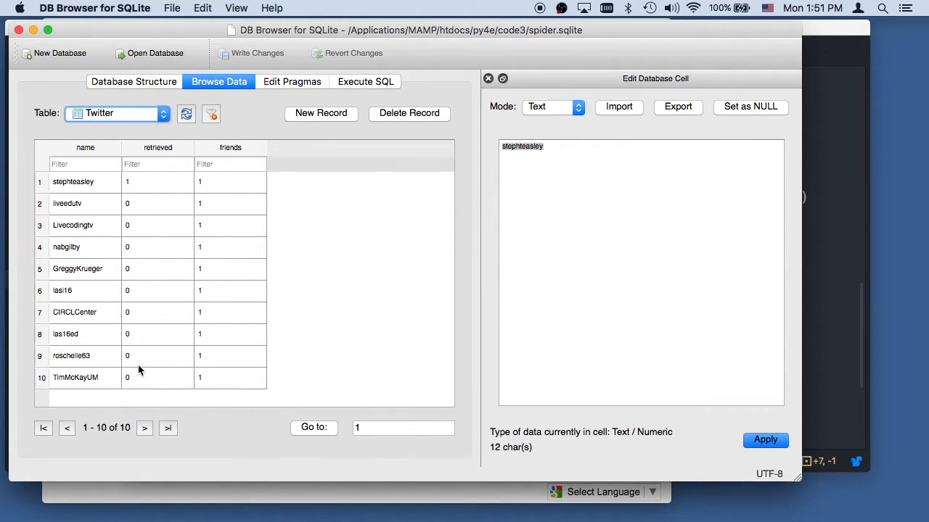
mouse_move(90, 183)
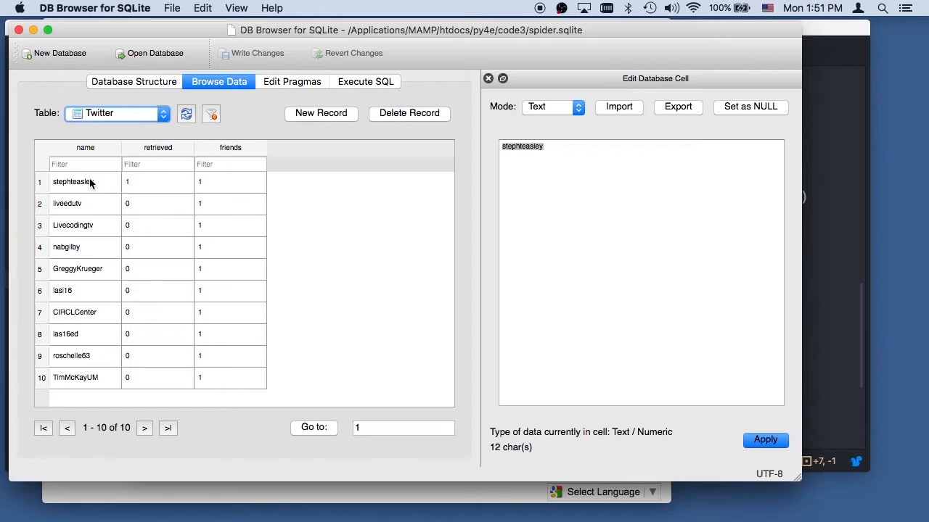
mouse_move(186, 114)
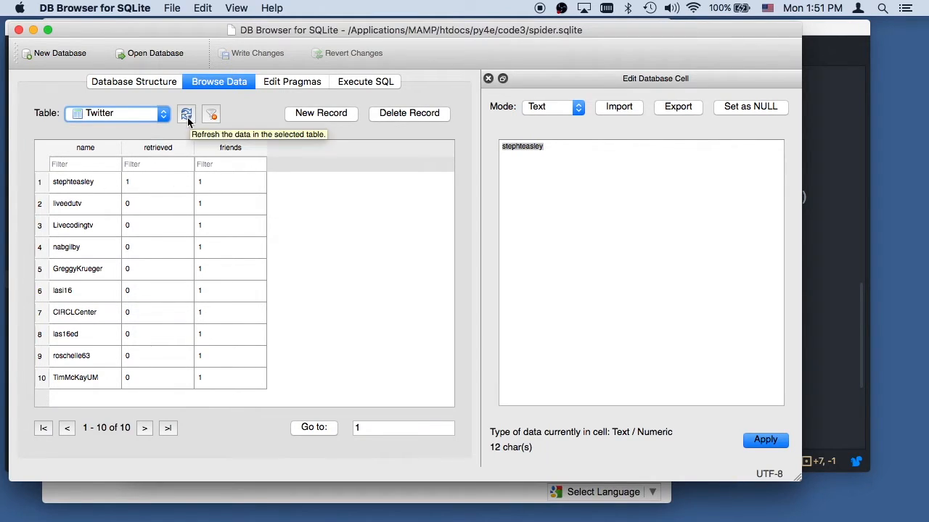
mouse_move(212, 273)
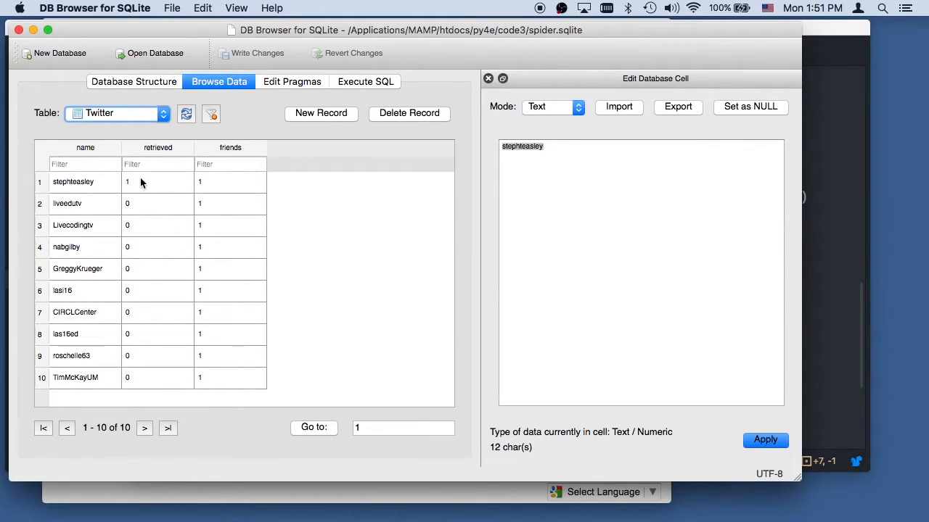
mouse_move(140, 207)
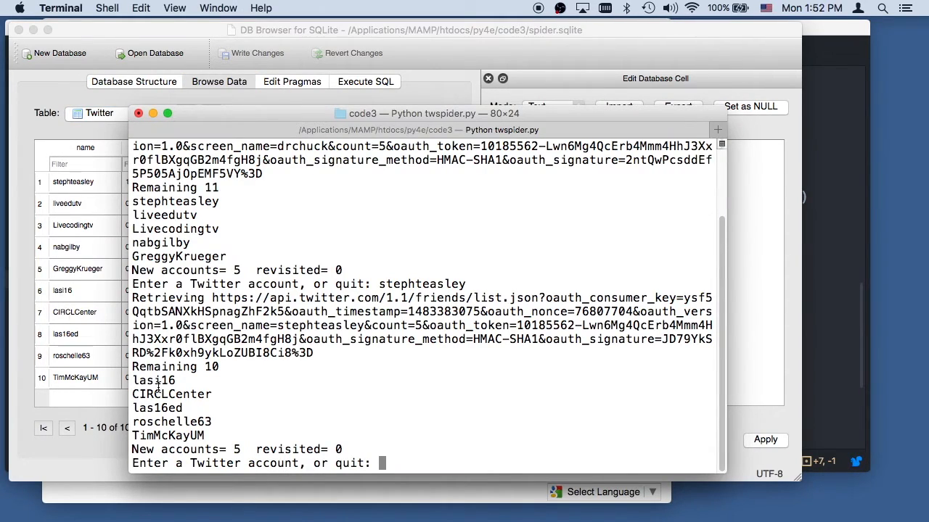
double_click(168, 436)
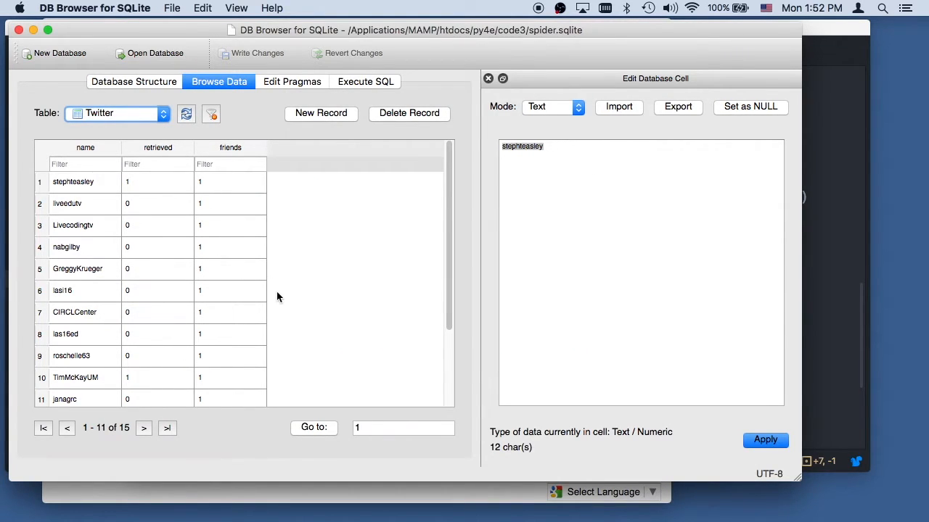
mouse_move(278, 317)
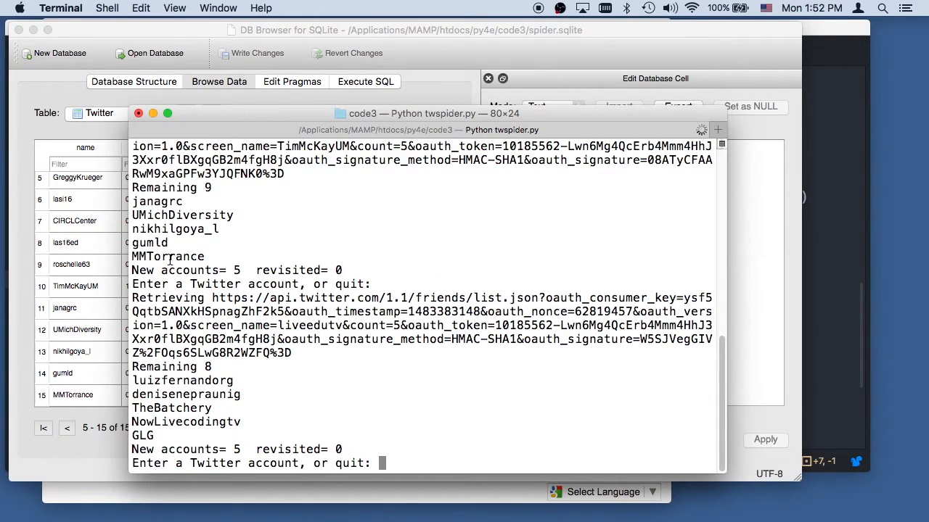
mouse_move(331, 312)
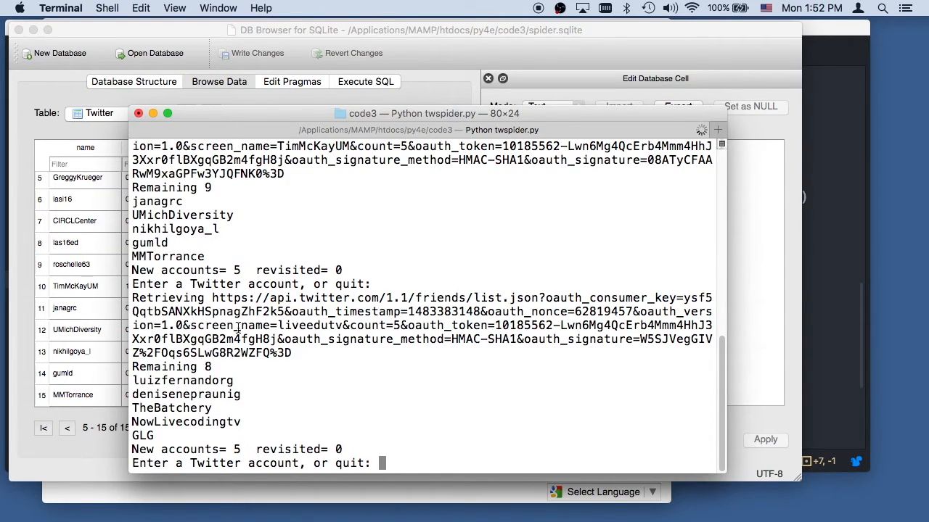
double_click(305, 325)
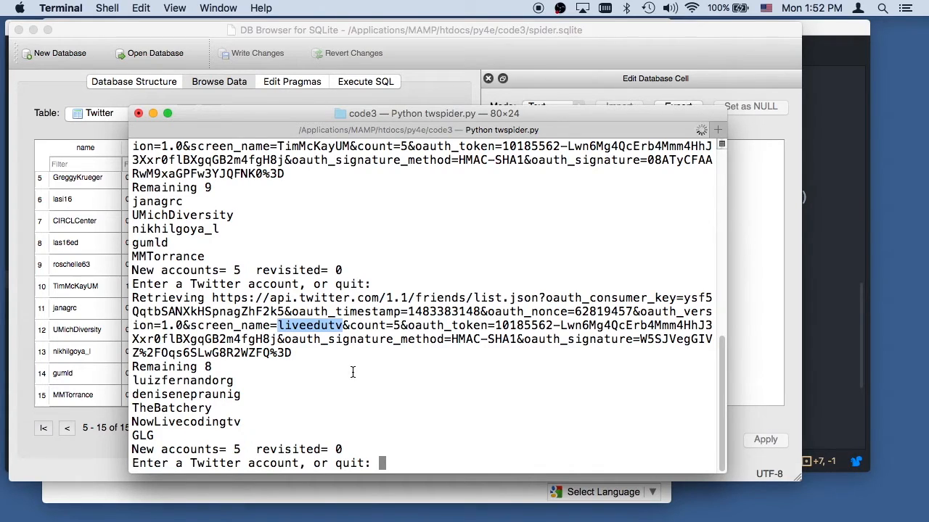
mouse_move(262, 408)
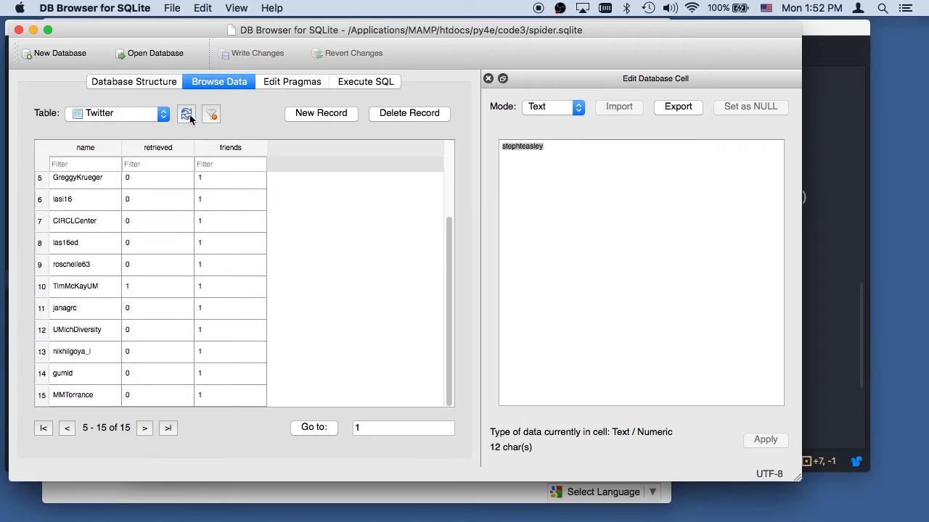
click(185, 113)
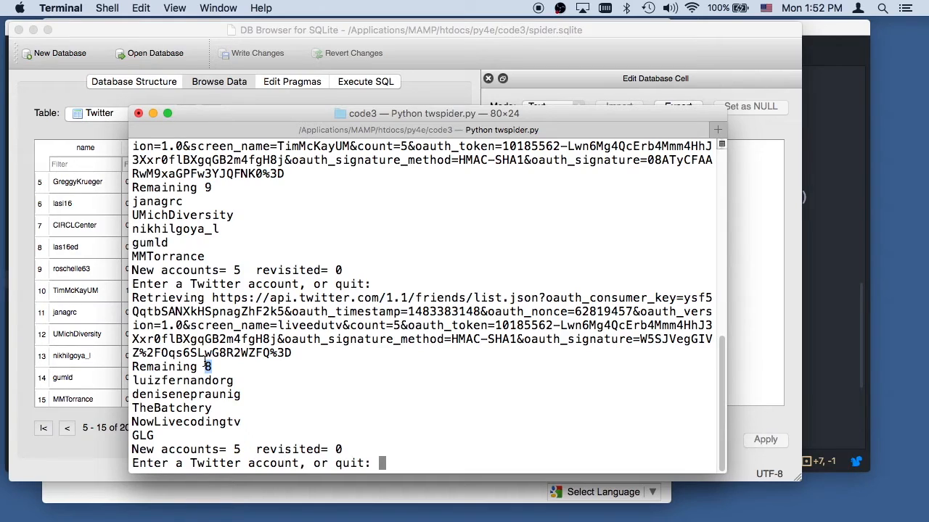
text(quit)
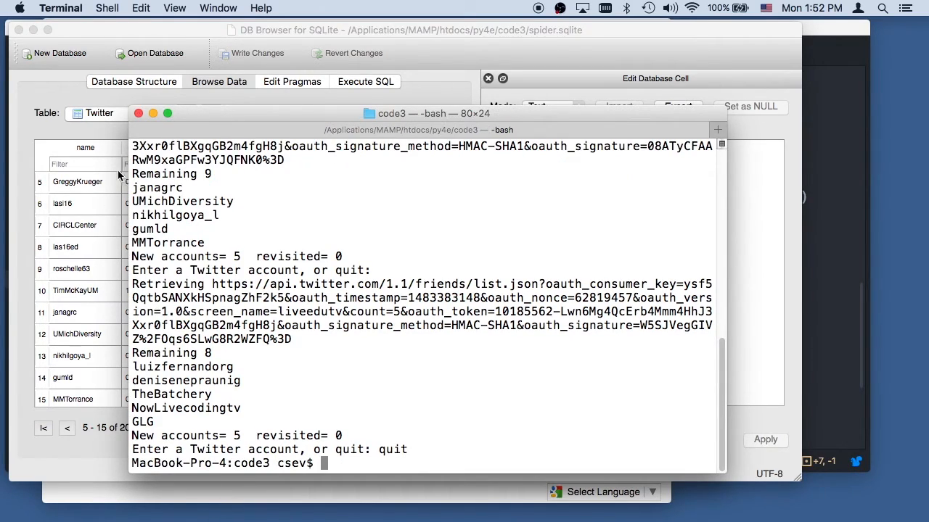
mouse_move(344, 200)
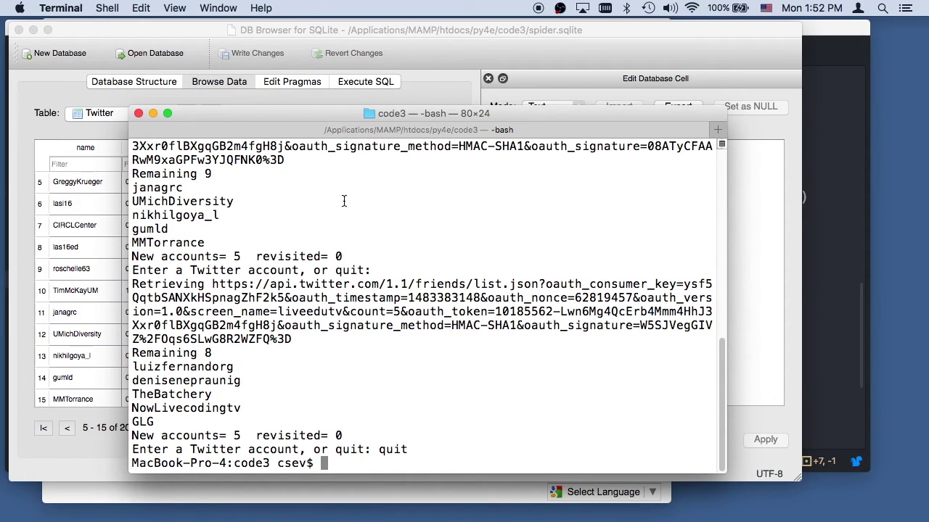
mouse_move(798, 171)
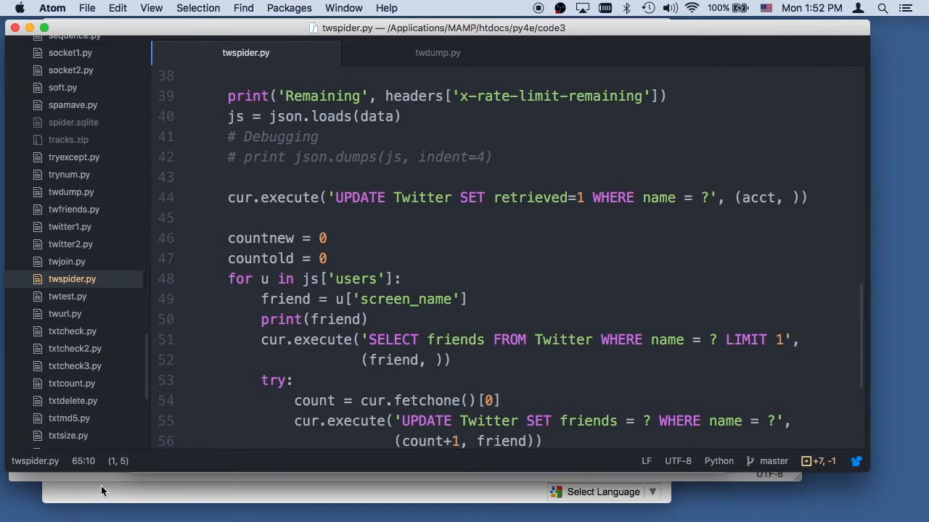
mouse_move(285, 331)
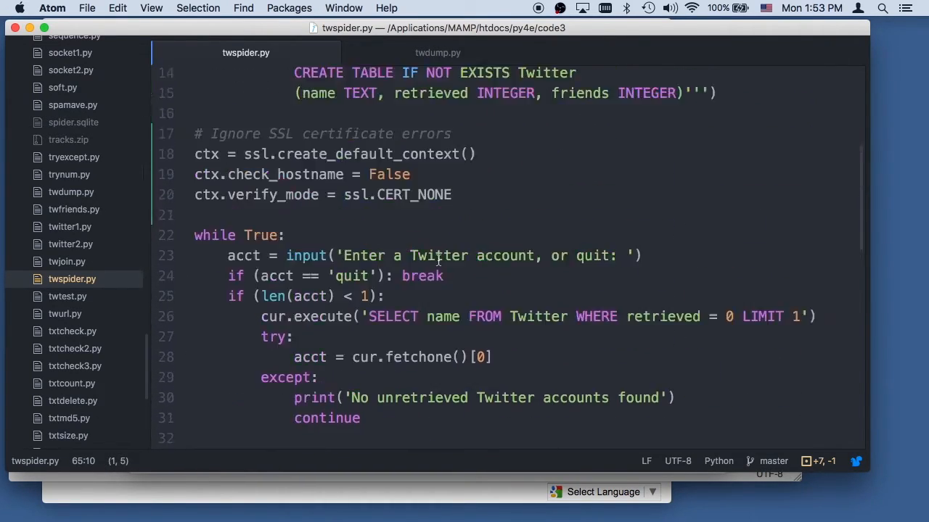
Step: Bring up the app switcher after reviewing twspider.py's imports and while True loop in Atom
key(cmd+tab)
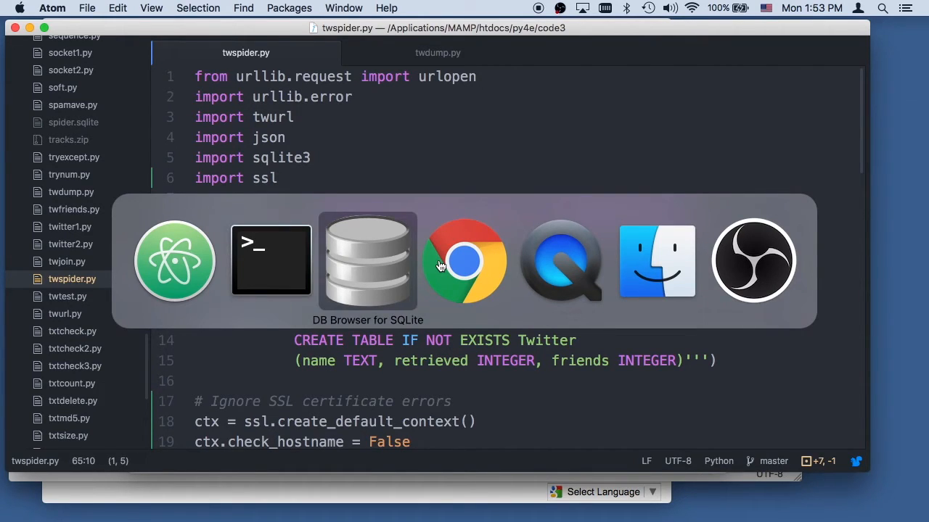
Step: Switch to Chrome and show the py4e.com Python for Everybody book page
click(465, 262)
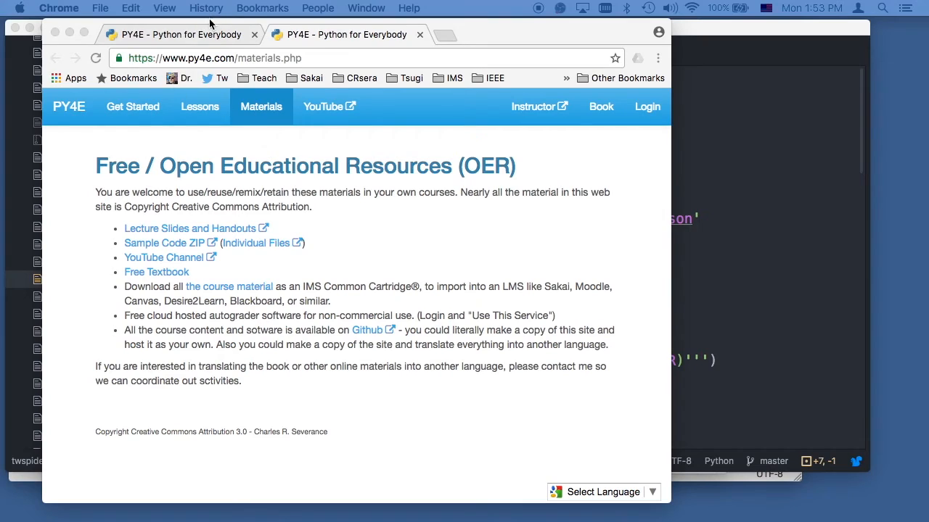
click(601, 106)
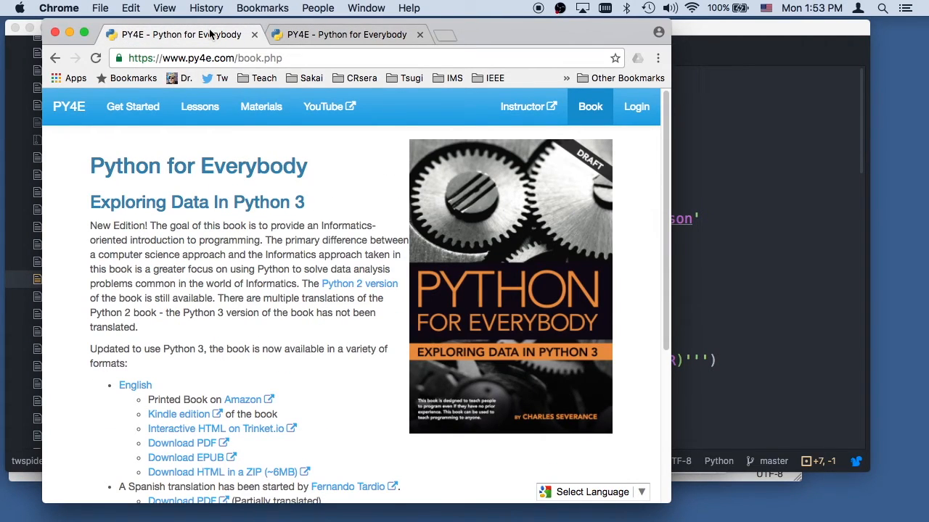